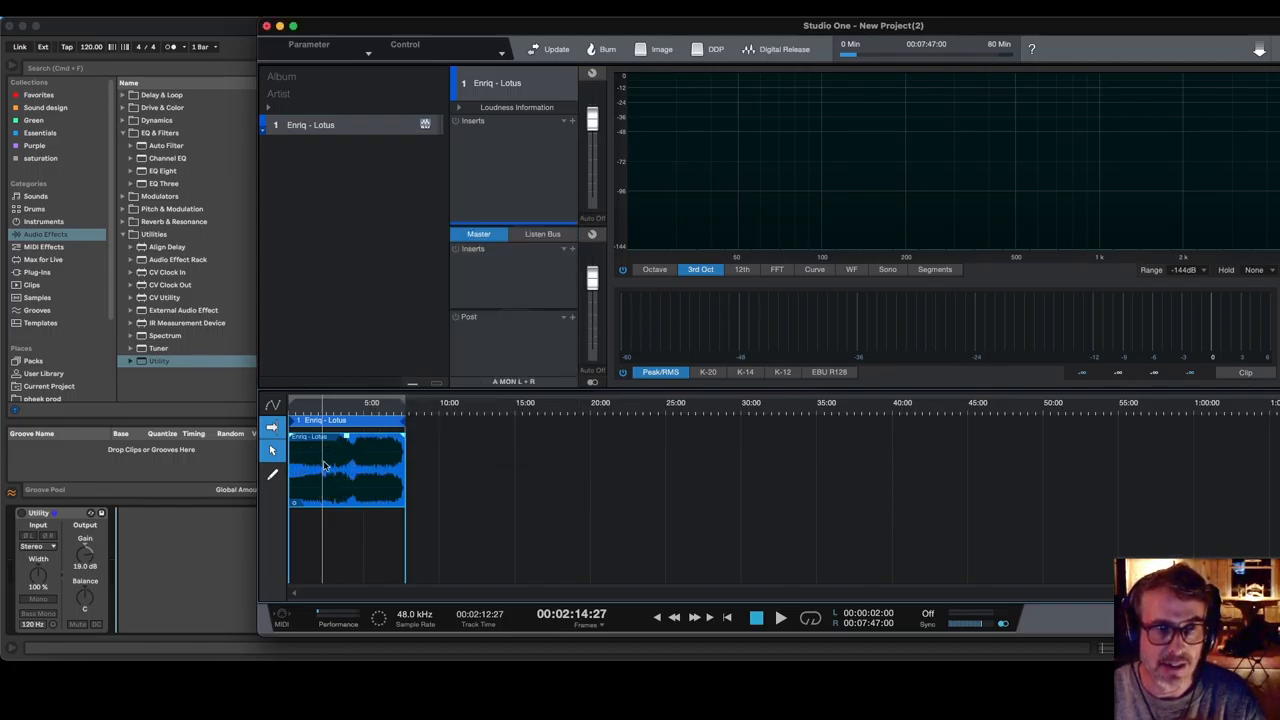
mouse_move(342, 468)
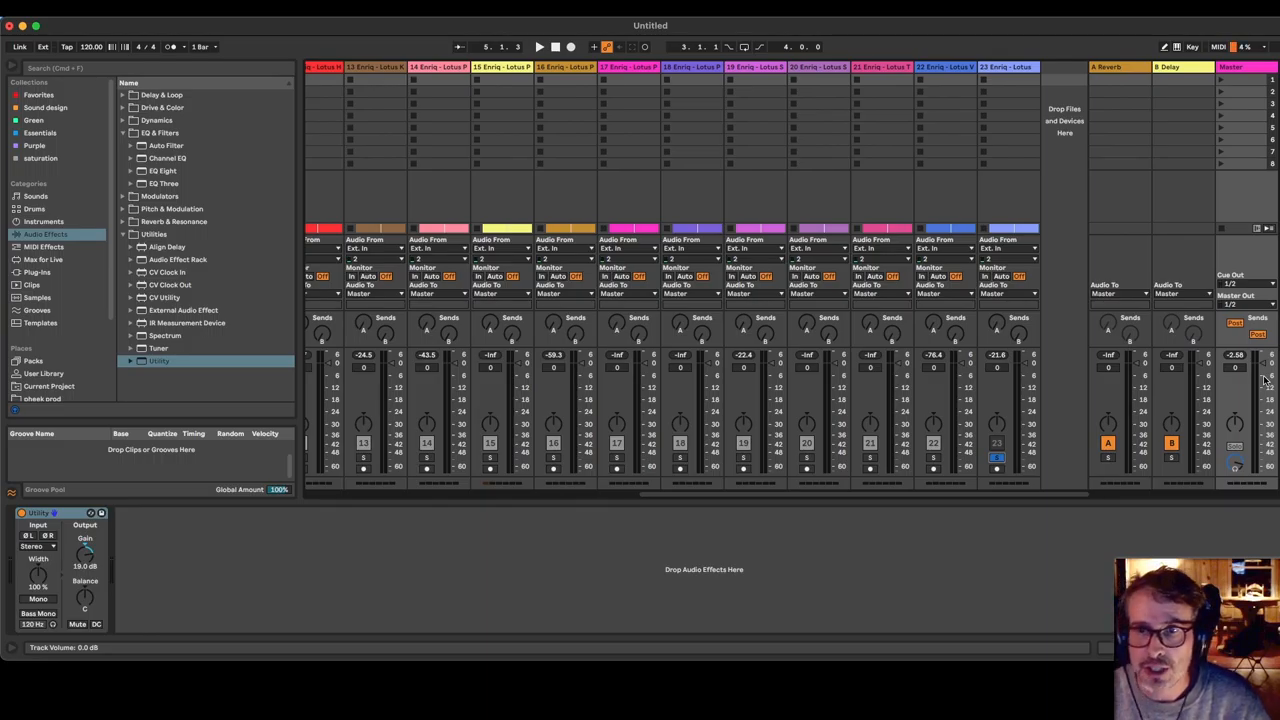
- Insert a new audio track 24 after the stems and set its input to Resampling
left_click(1237, 67)
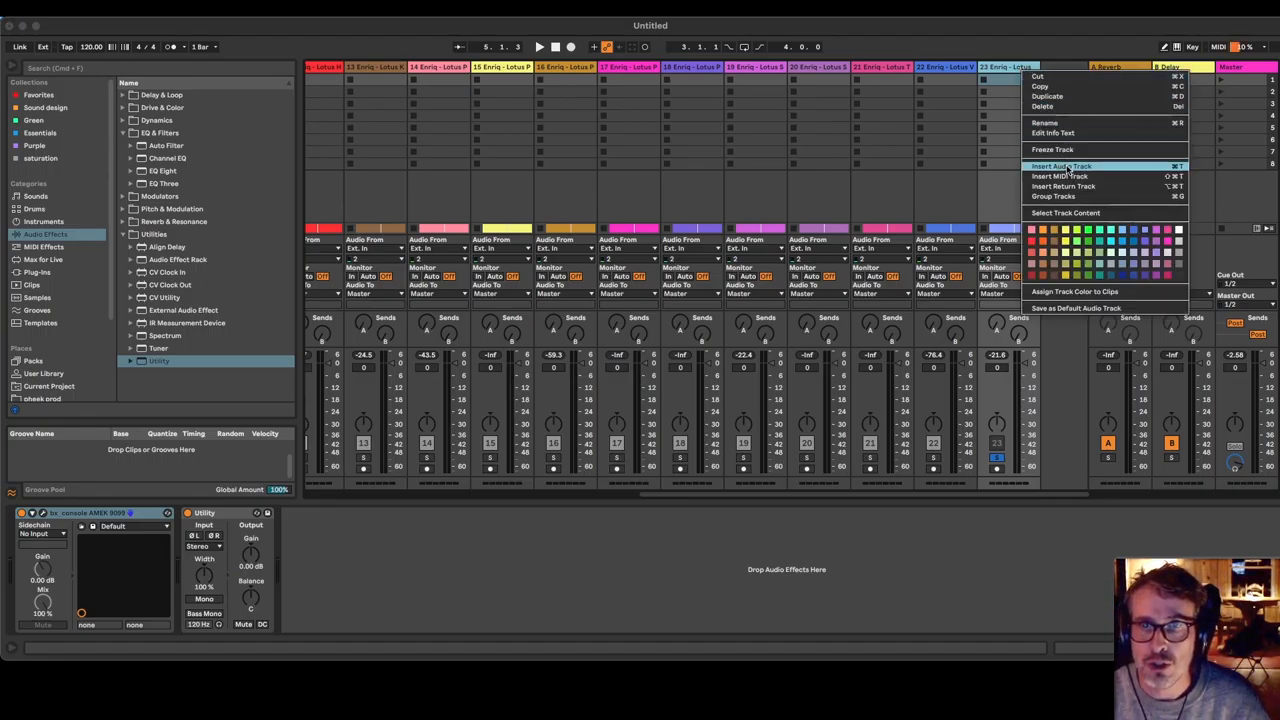
left_click(1062, 165)
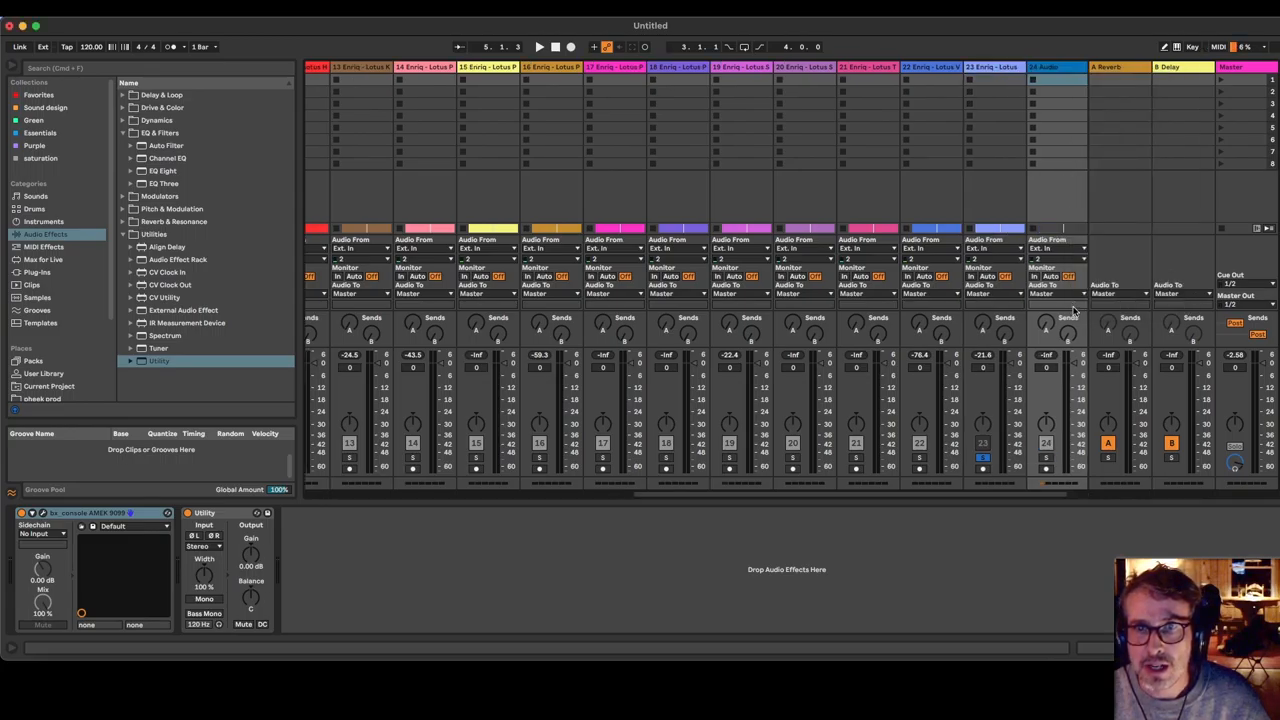
left_click(1070, 248)
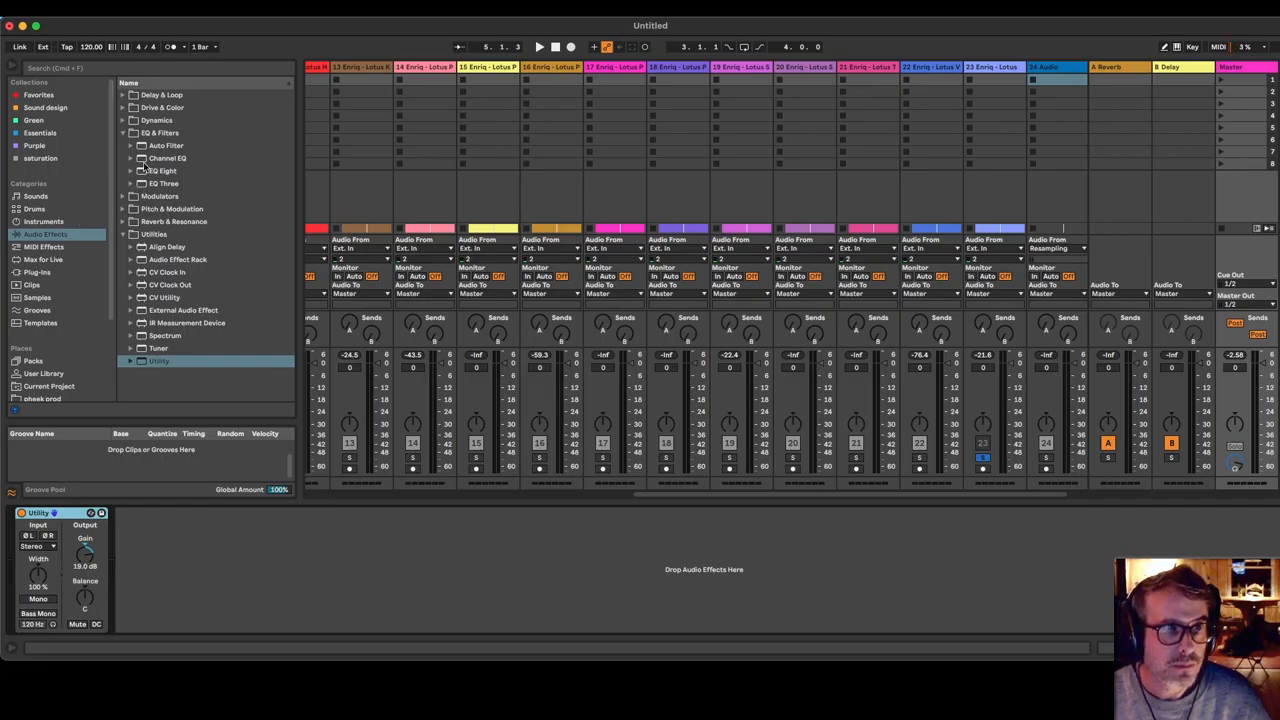
- Add Color Limiter from Dynamics to the Master and record the mix into clip 24 Audio 1
left_click(128, 120)
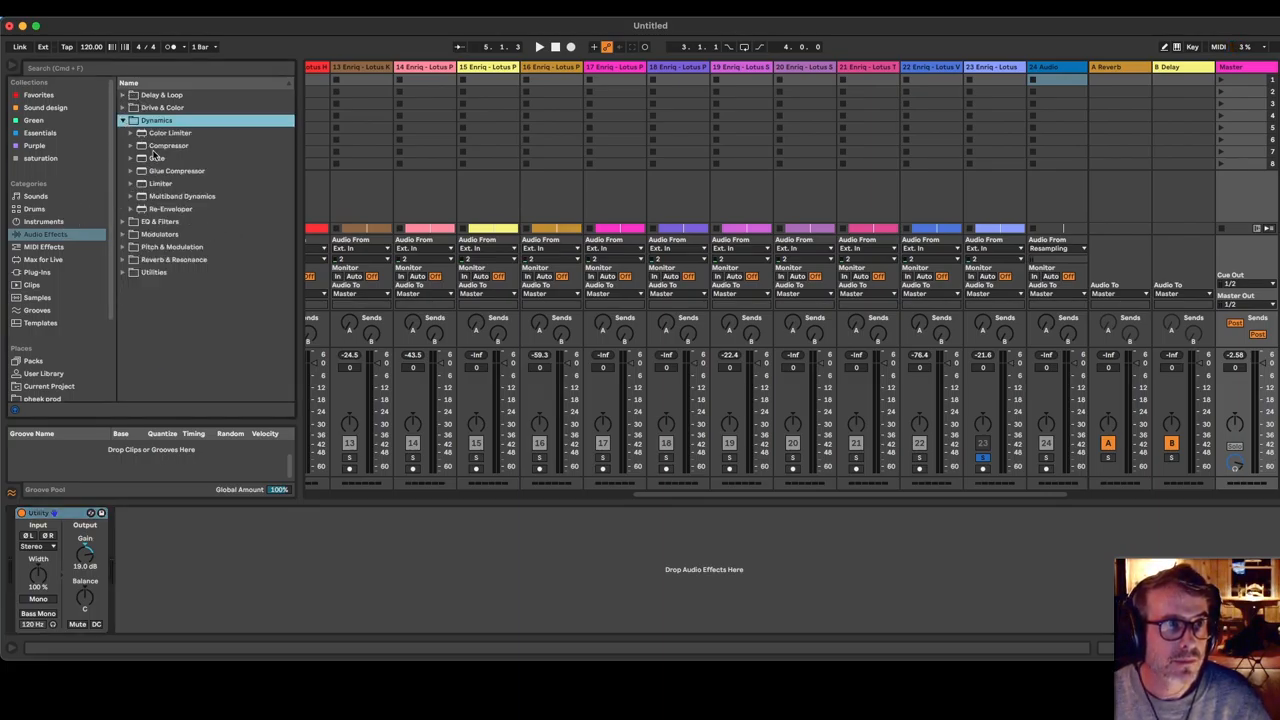
left_click(170, 132)
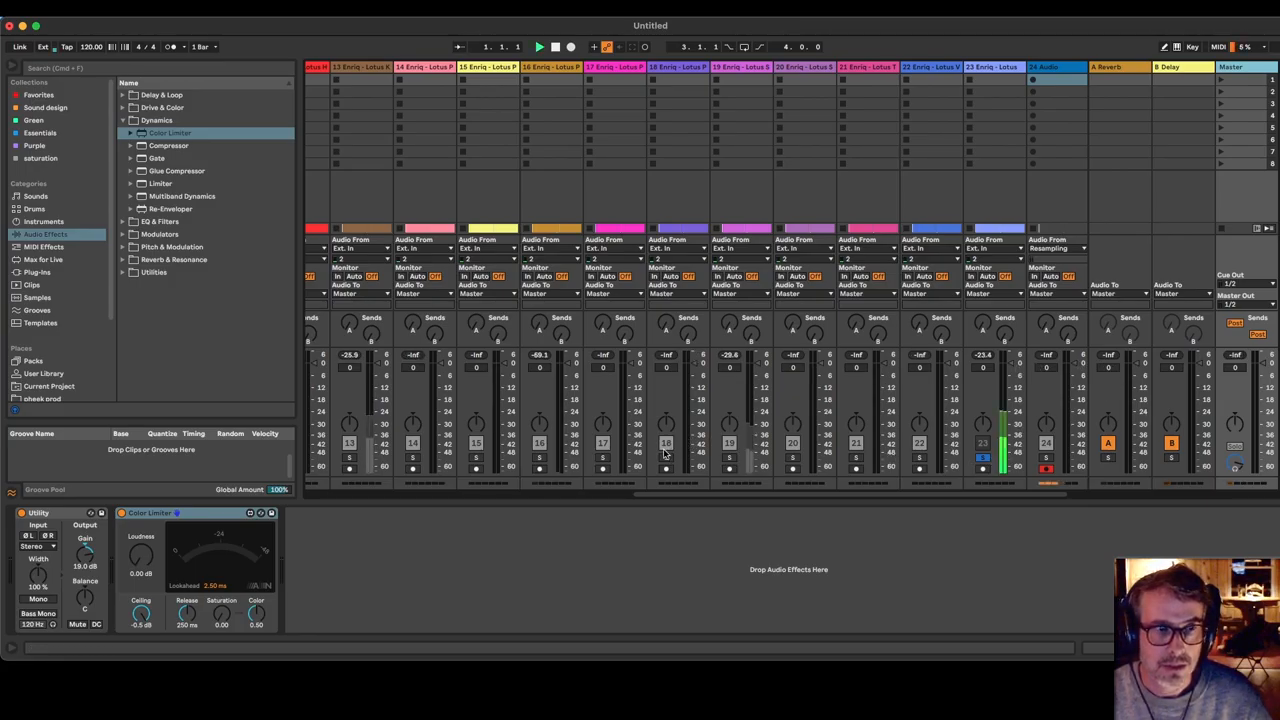
left_click(549, 42)
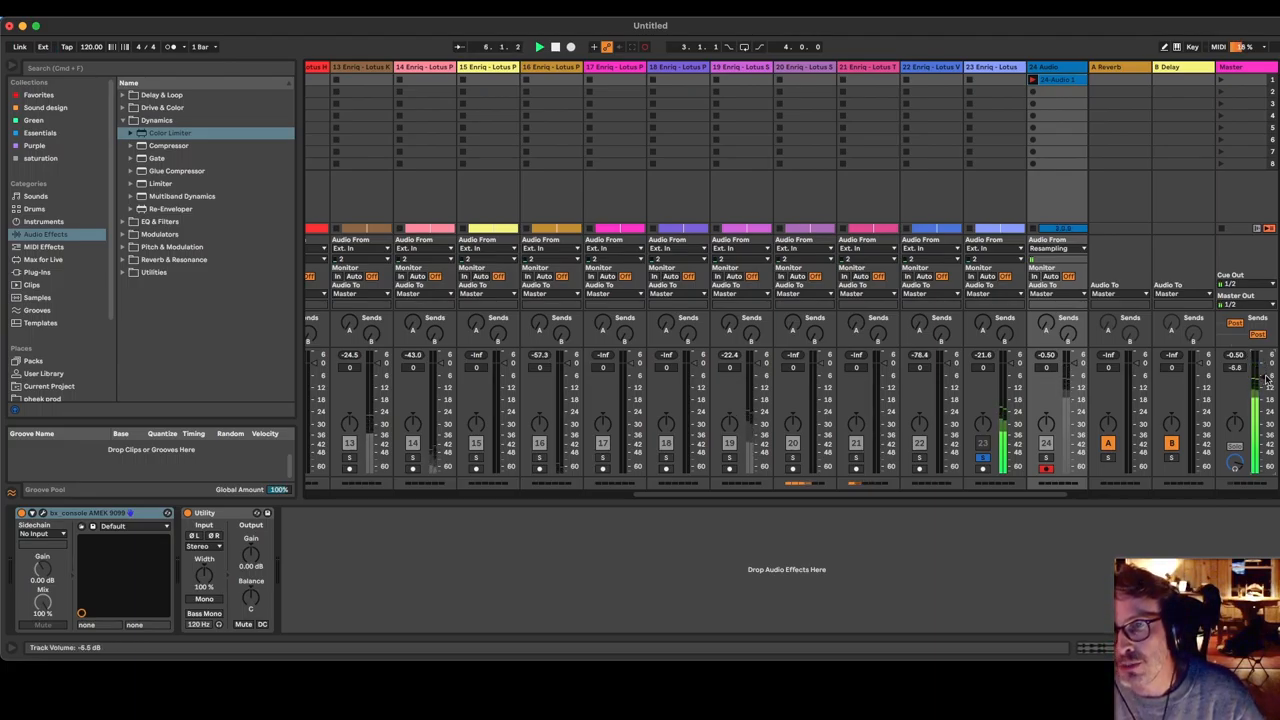
- Open the first recorded clip and record a second take, 24 Audio 2, on track 24
left_click(1055, 81)
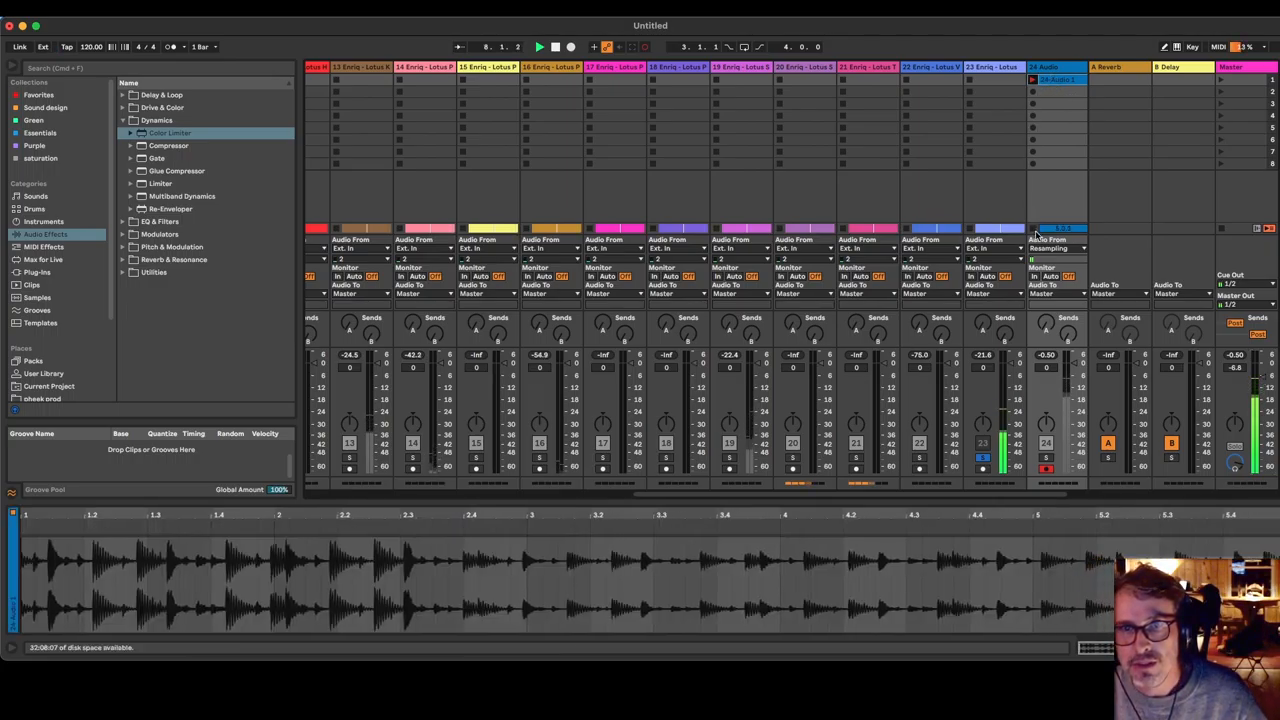
left_click(1057, 78)
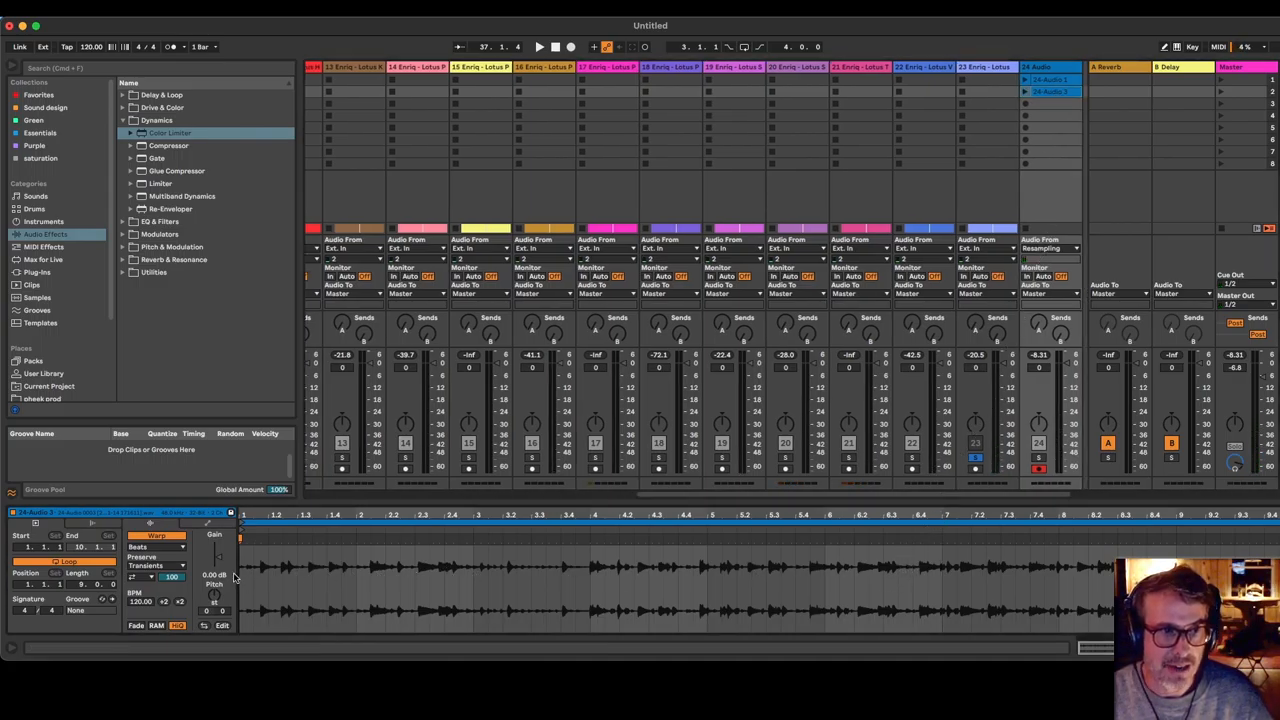
left_click_drag(215, 590, 215, 575)
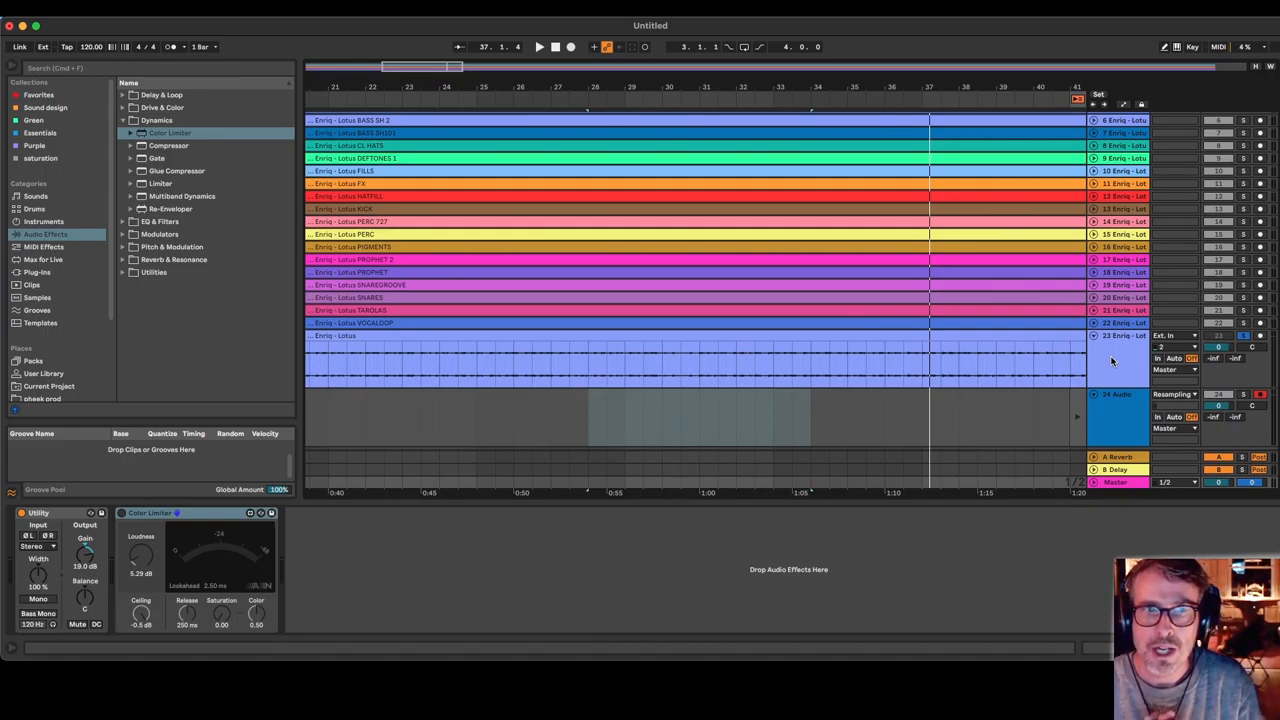
mouse_move(1116, 366)
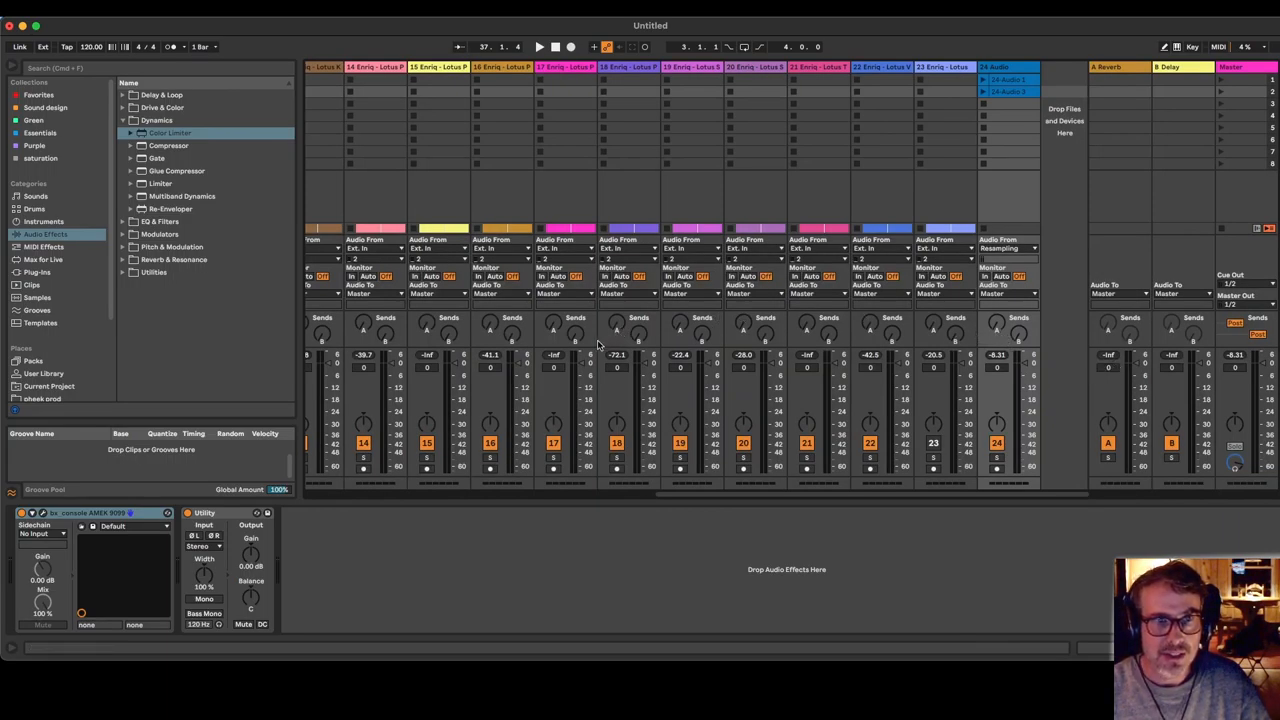
key("tab")
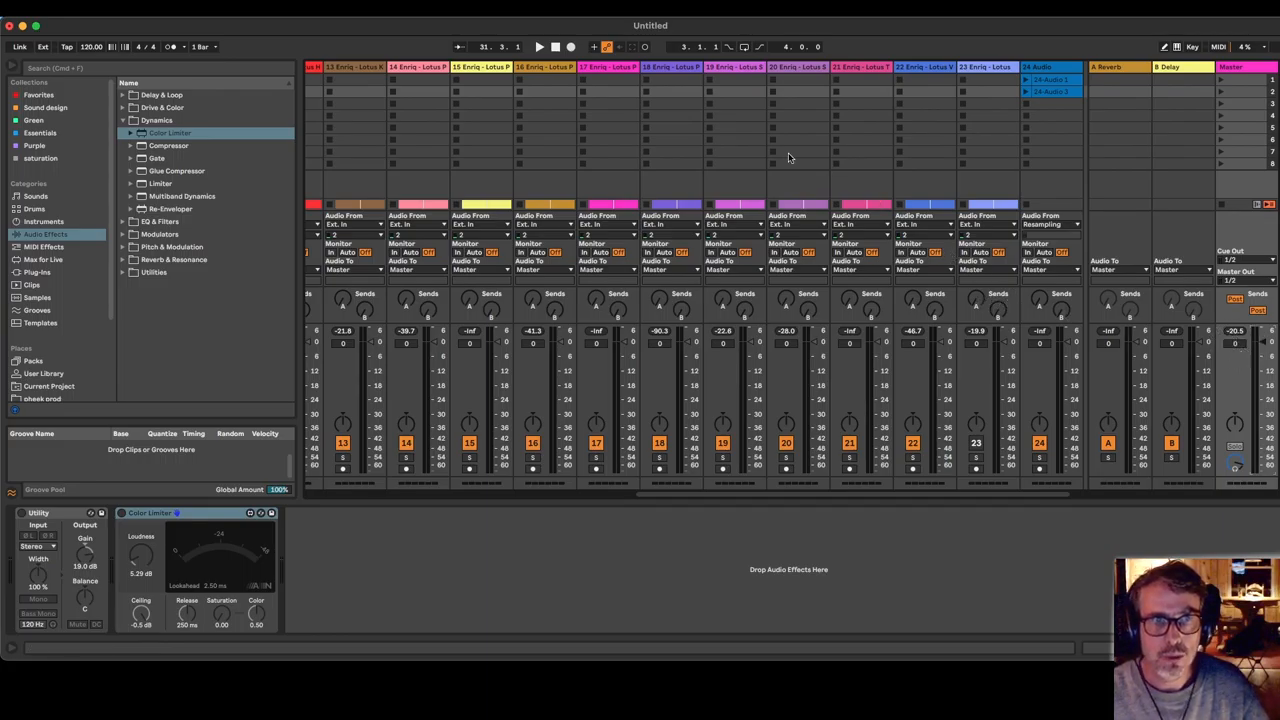
mouse_move(750, 151)
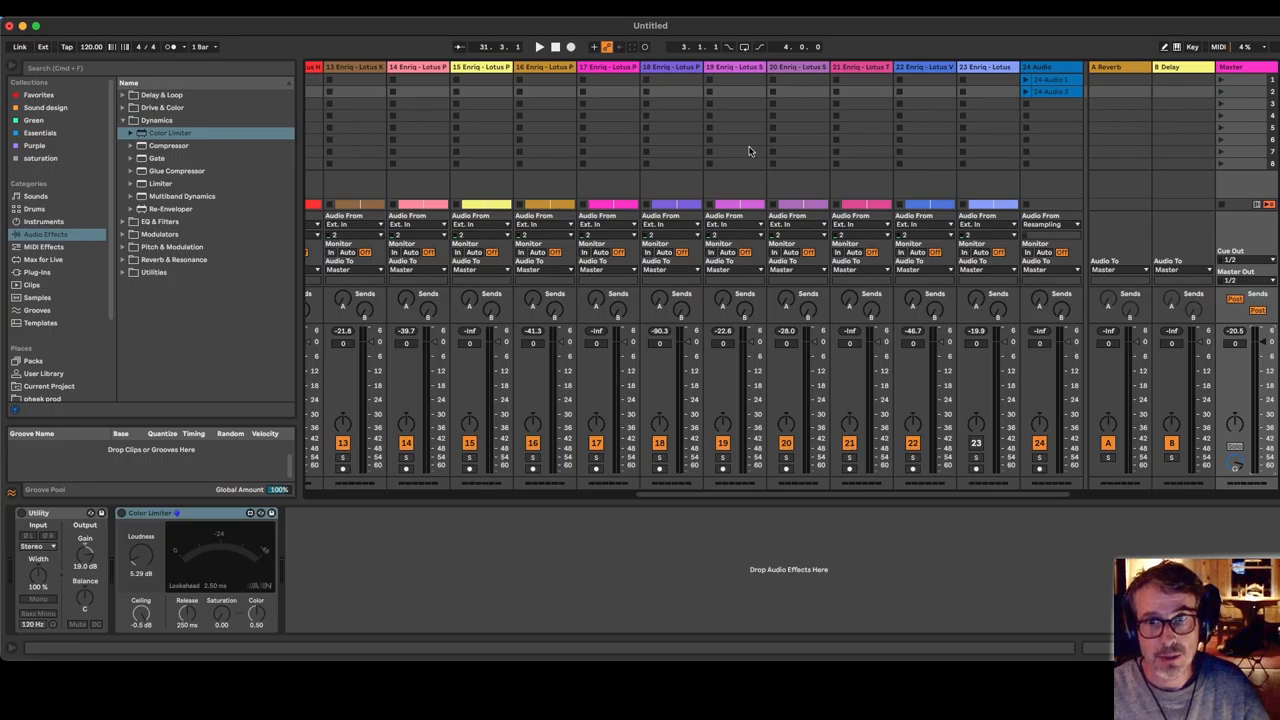
mouse_move(594, 330)
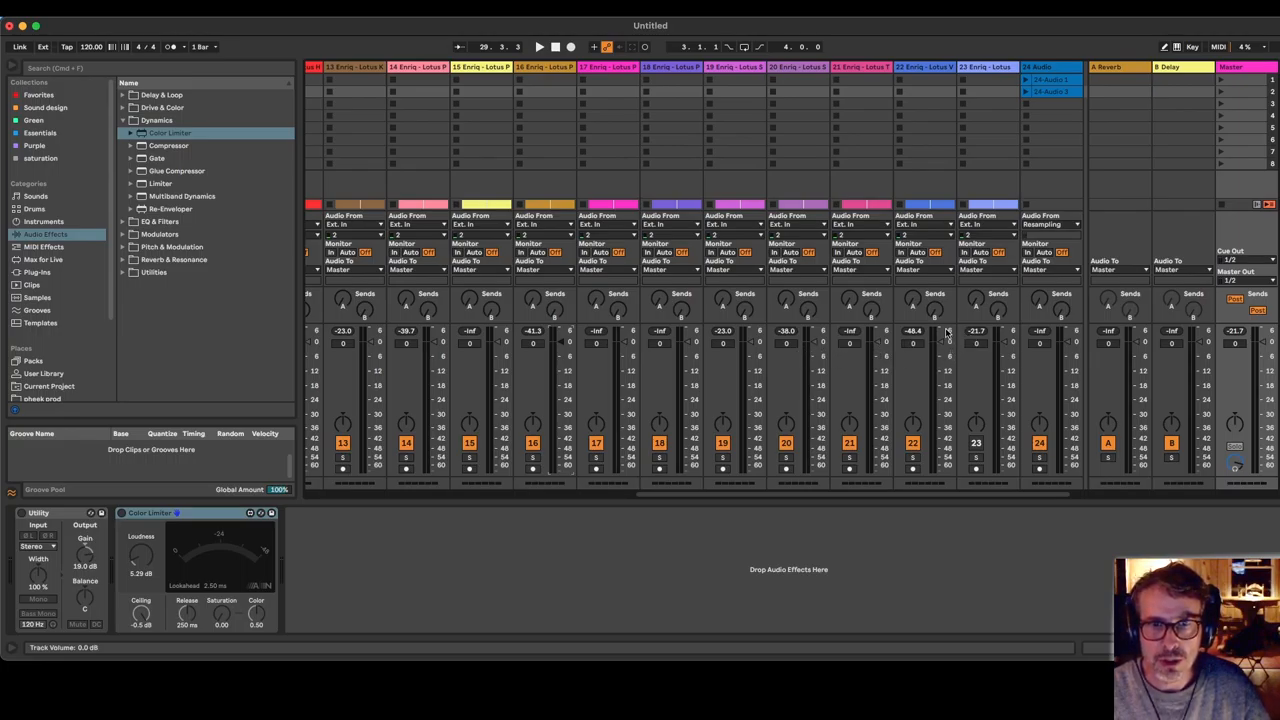
mouse_move(912, 370)
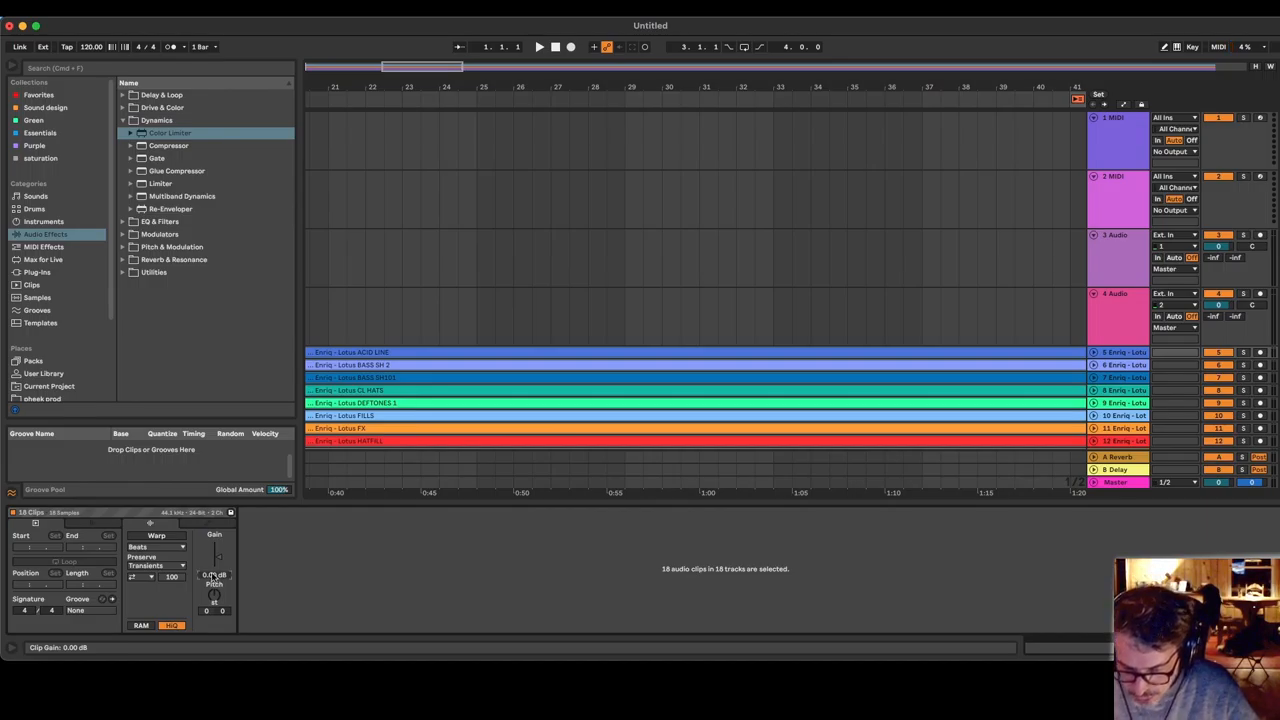
- Drag the shared Clip Gain control for all 18 selected stem clips
left_click_drag(213, 575, 213, 548)
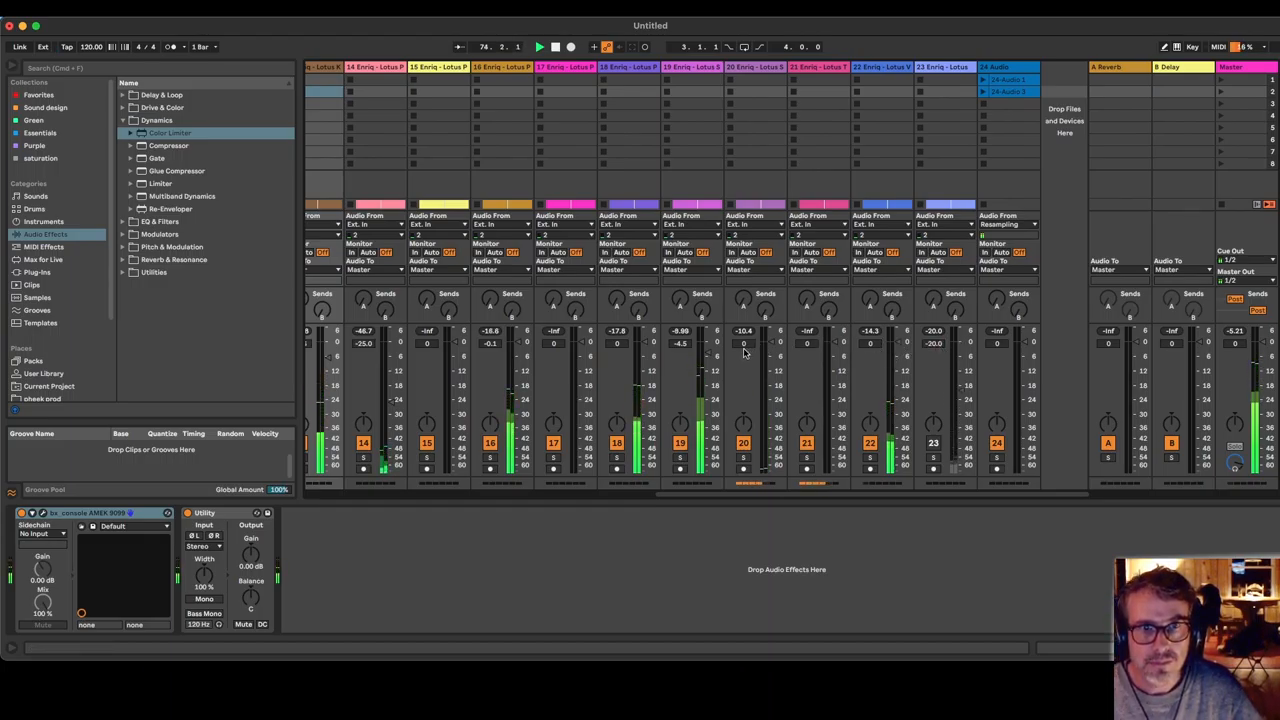
- Pull a stem track's volume fader down and scroll right through the mixer
left_click_drag(743, 355, 743, 345)
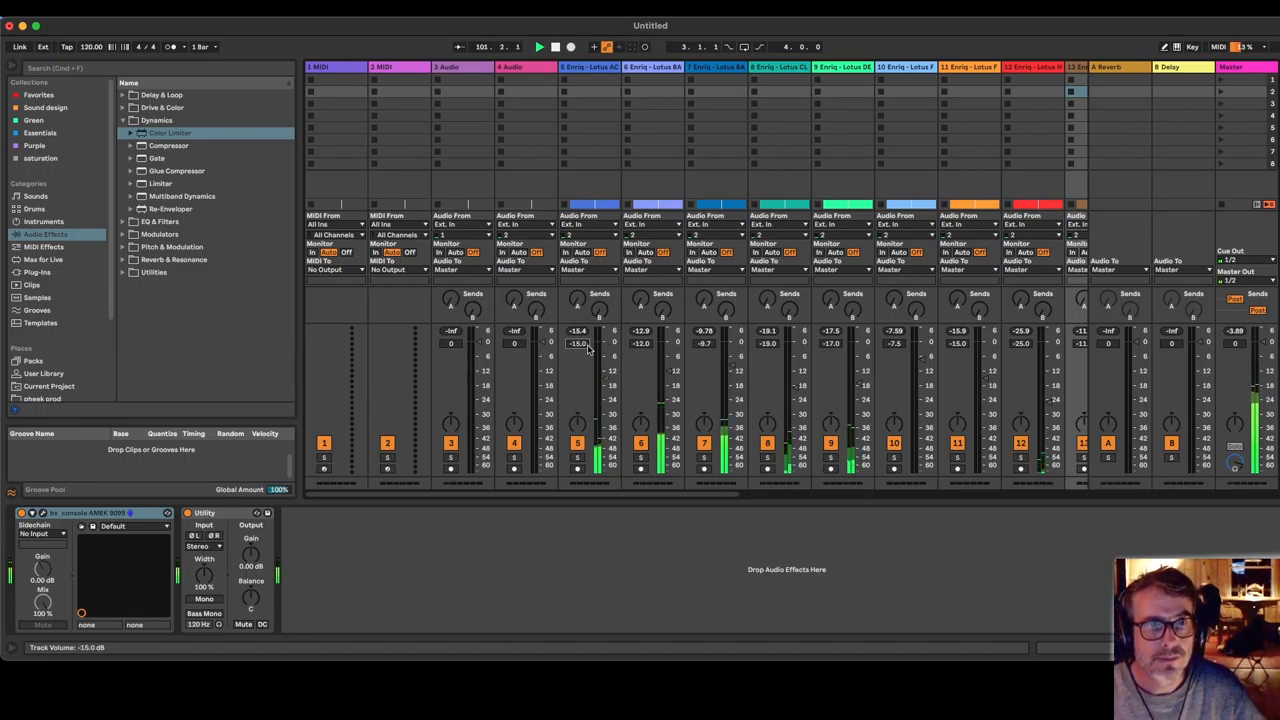
scroll("right", 3)
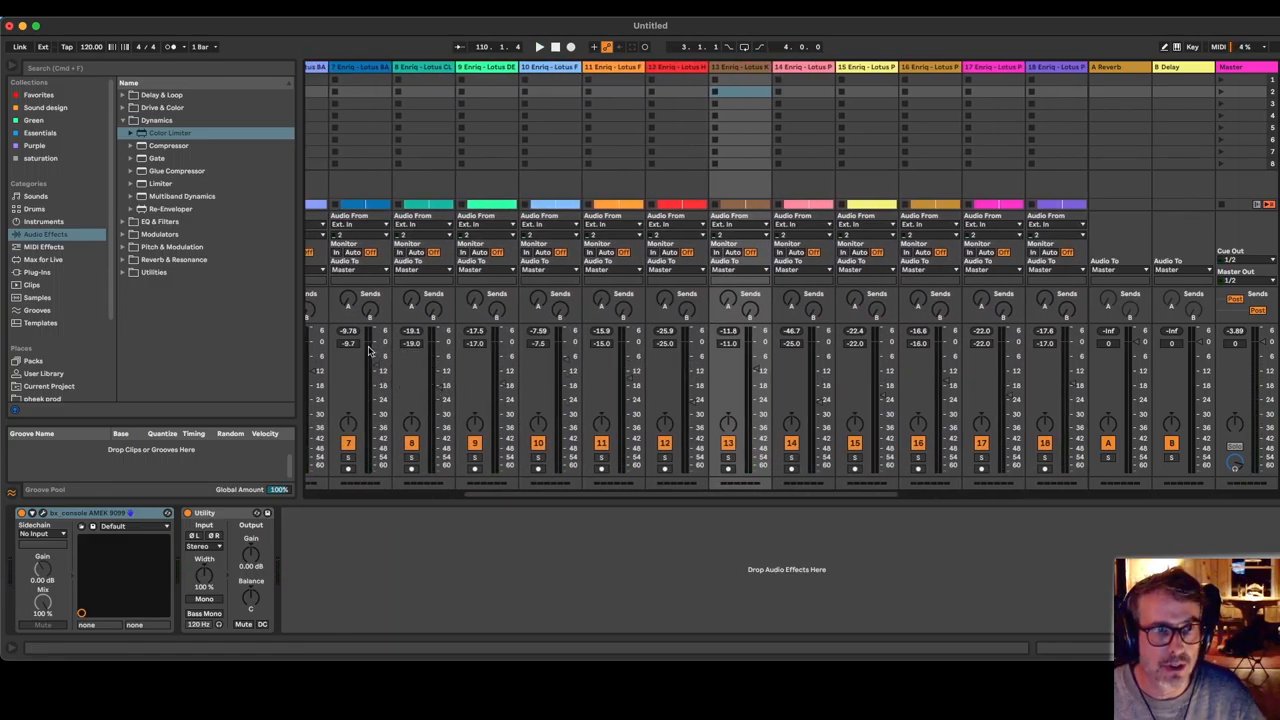
mouse_move(388, 375)
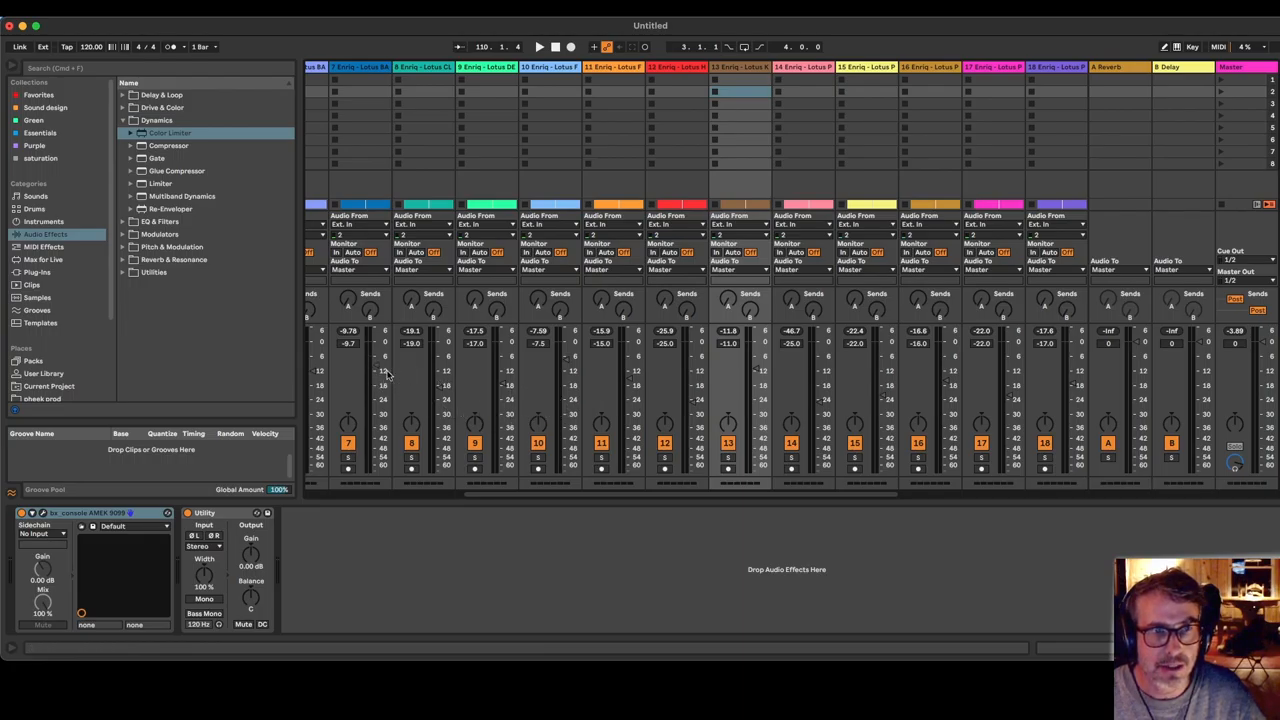
mouse_move(630, 365)
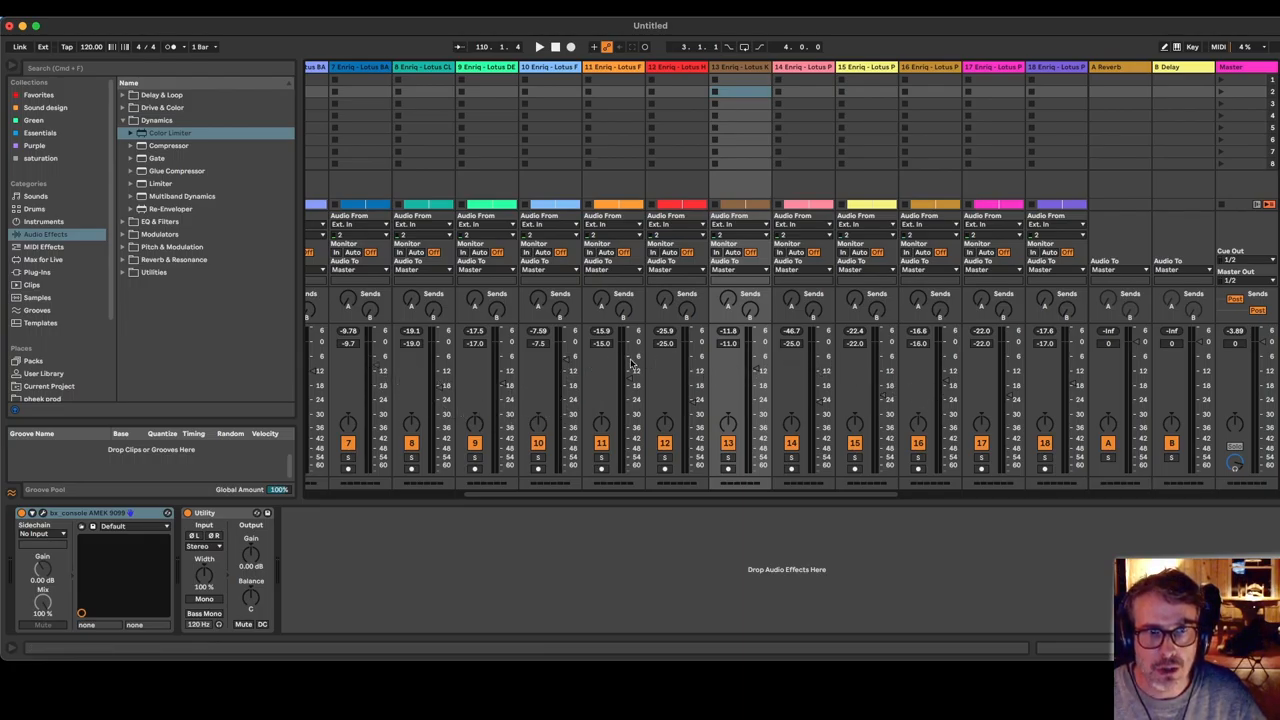
mouse_move(973, 412)
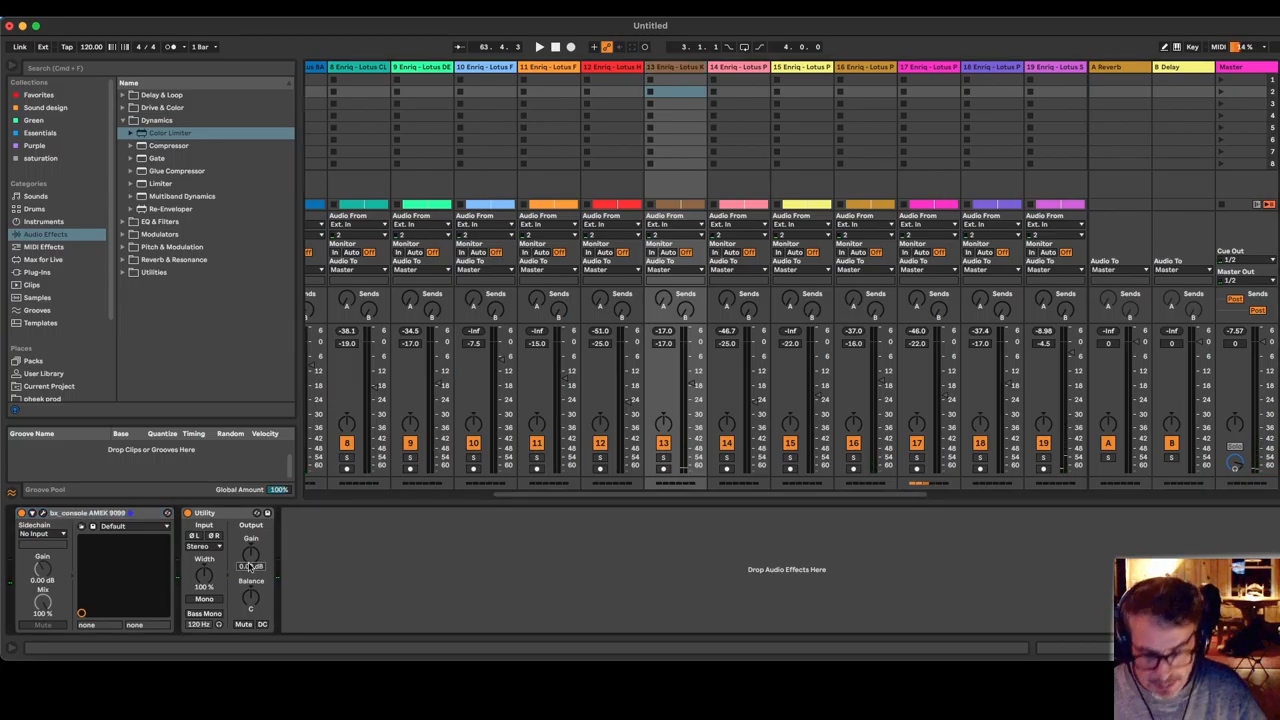
- Select the empty default MIDI and audio tracks for deletion
left_click(544, 46)
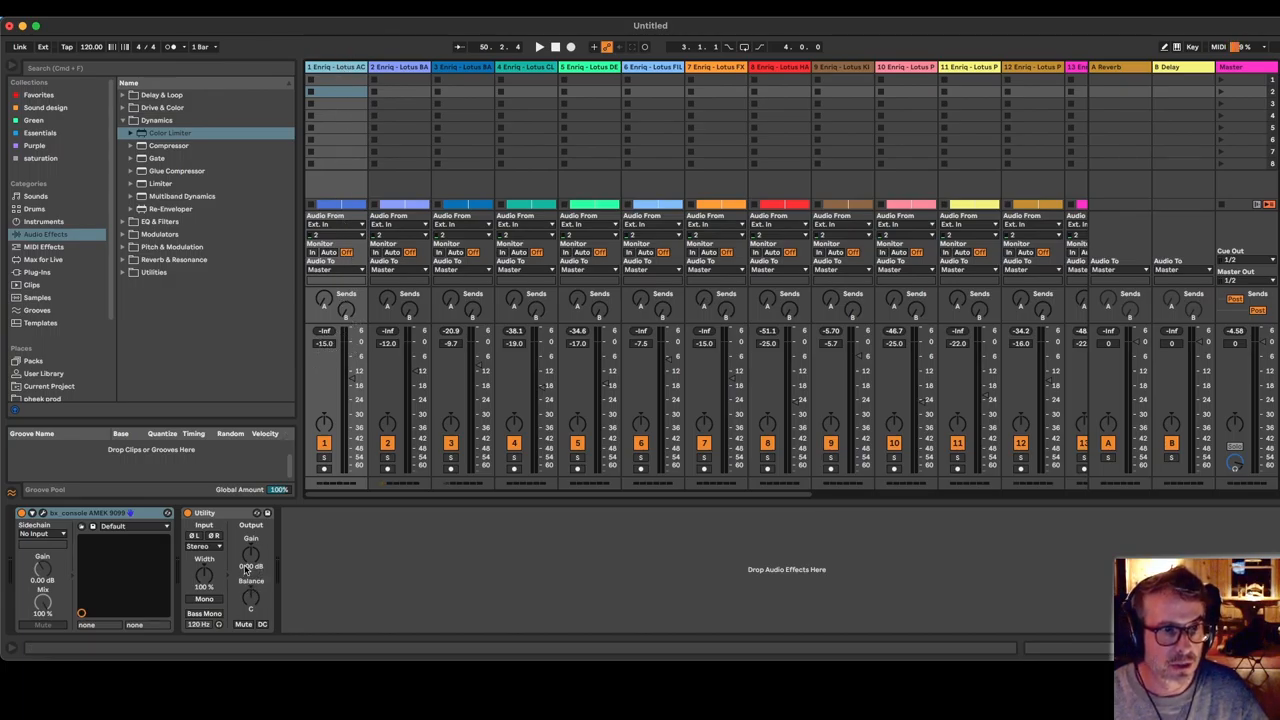
left_click_drag(251, 555, 251, 540)
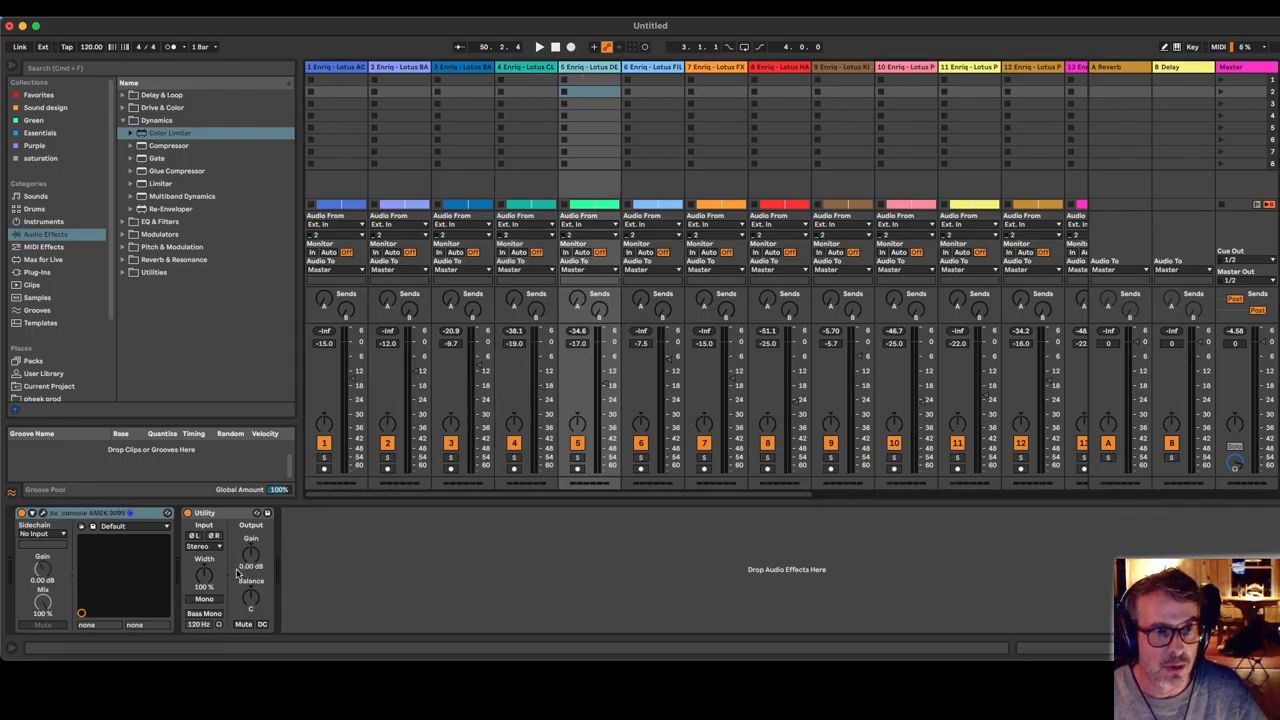
left_click_drag(251, 555, 251, 540)
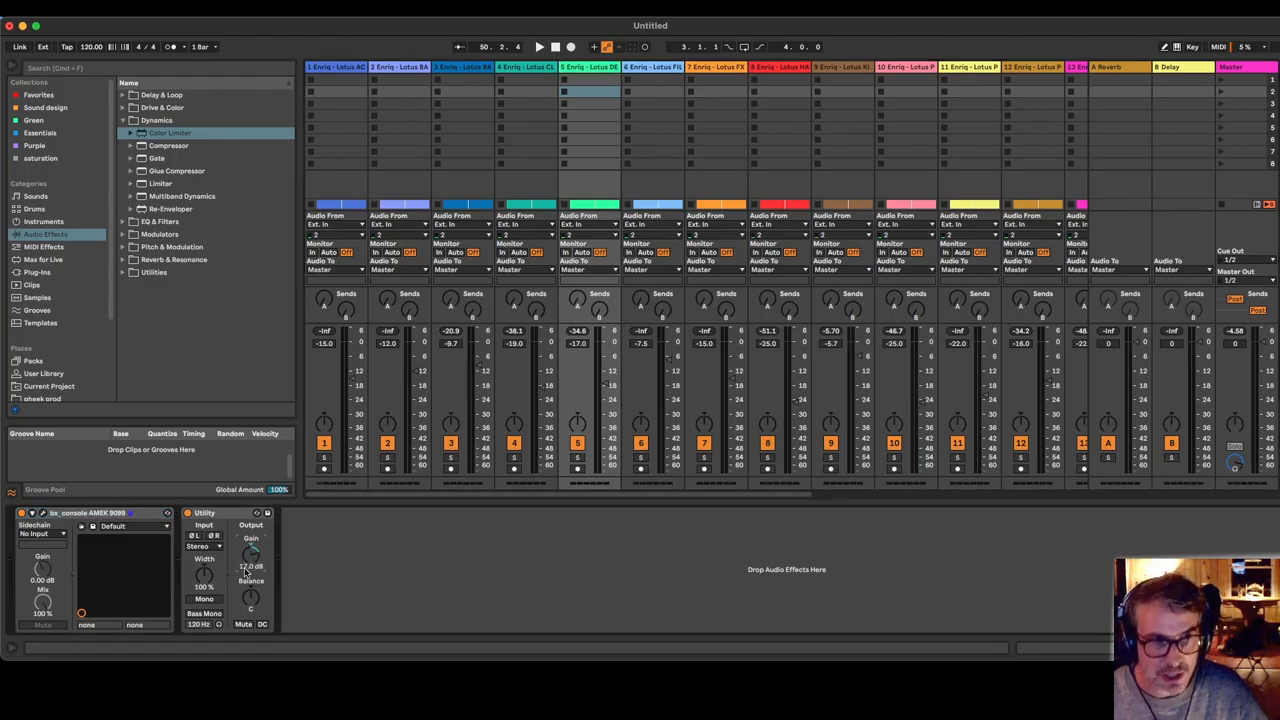
left_click(657, 66)
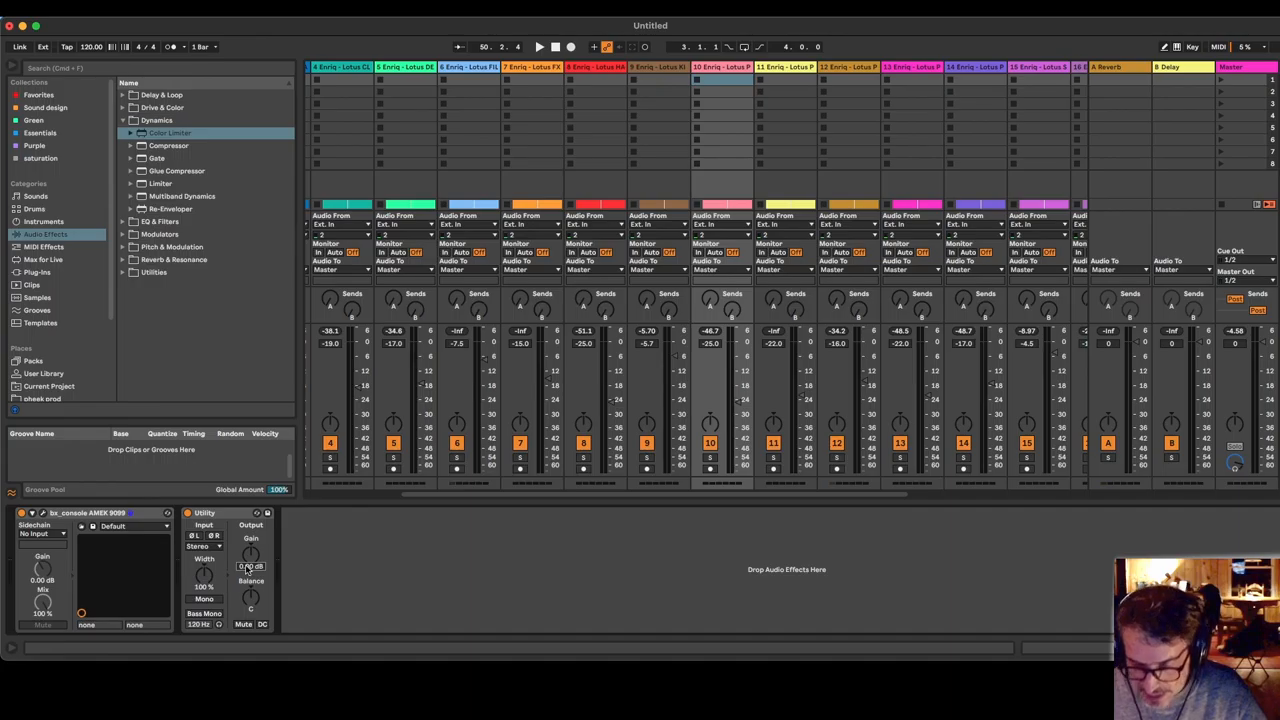
- Drag the Utility output Gain knob down until it reads -20.0 dB
left_click_drag(251, 555, 251, 540)
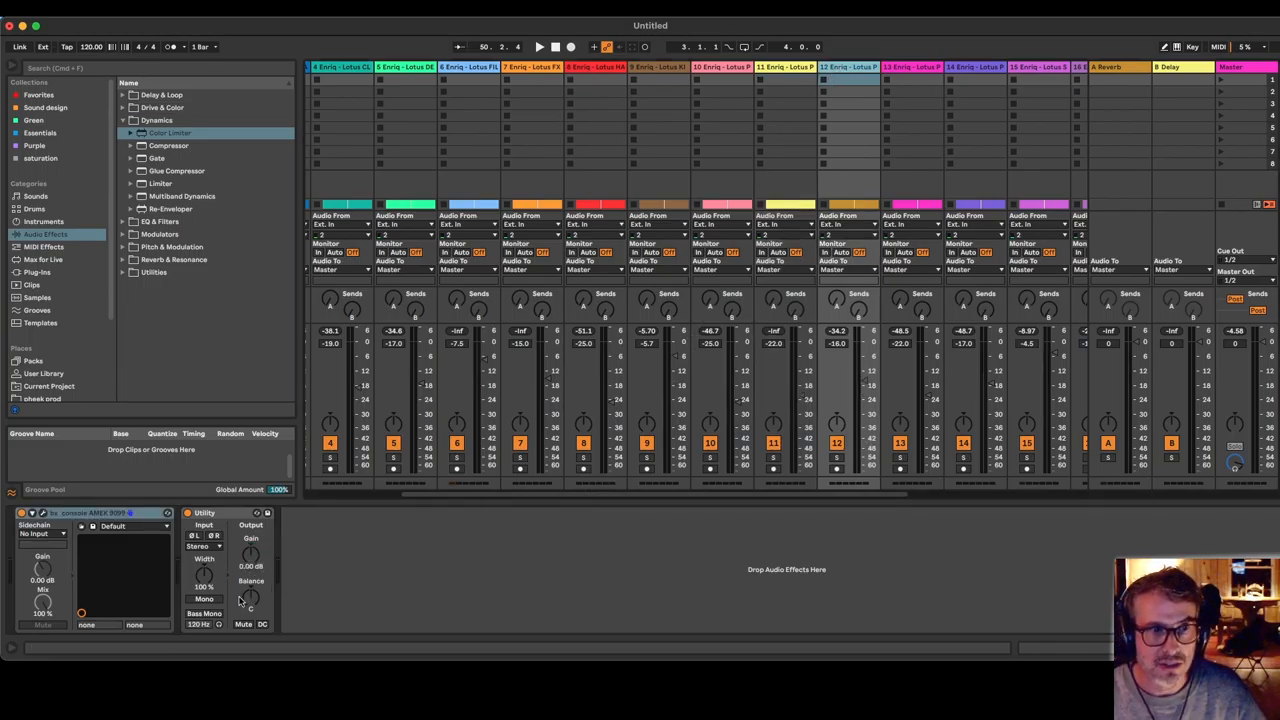
left_click_drag(251, 555, 251, 555)
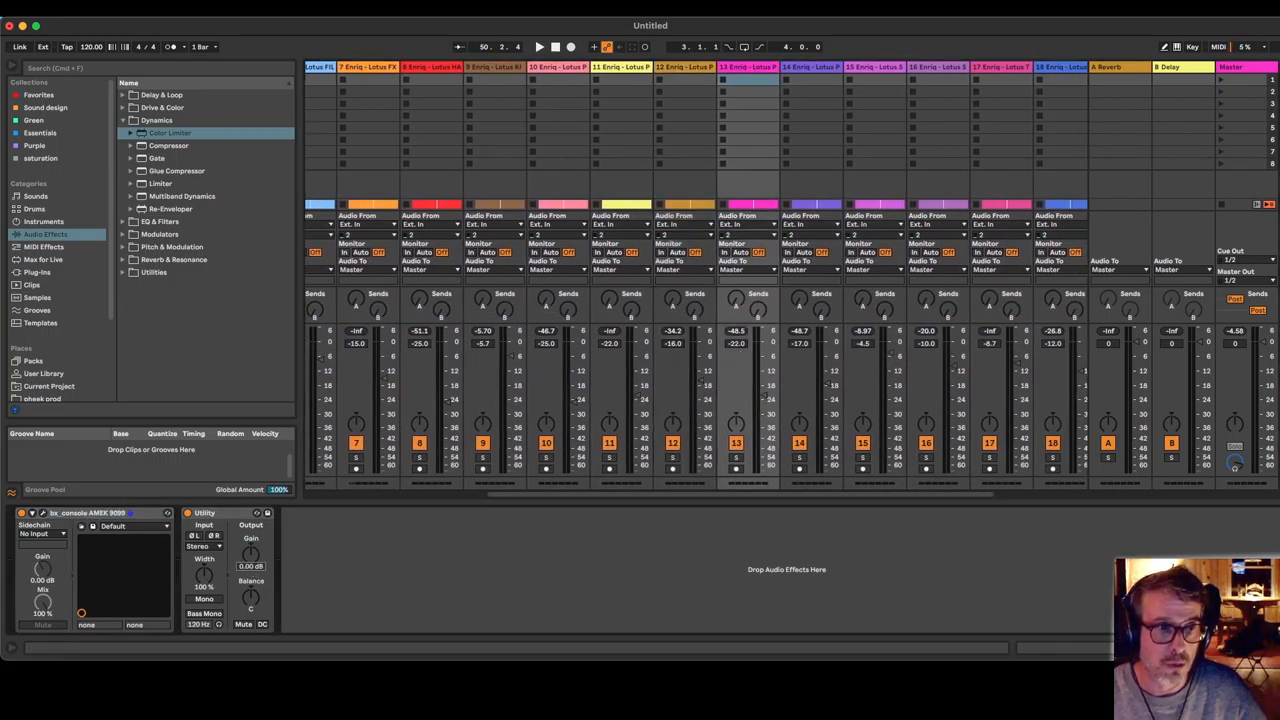
left_click_drag(251, 555, 251, 530)
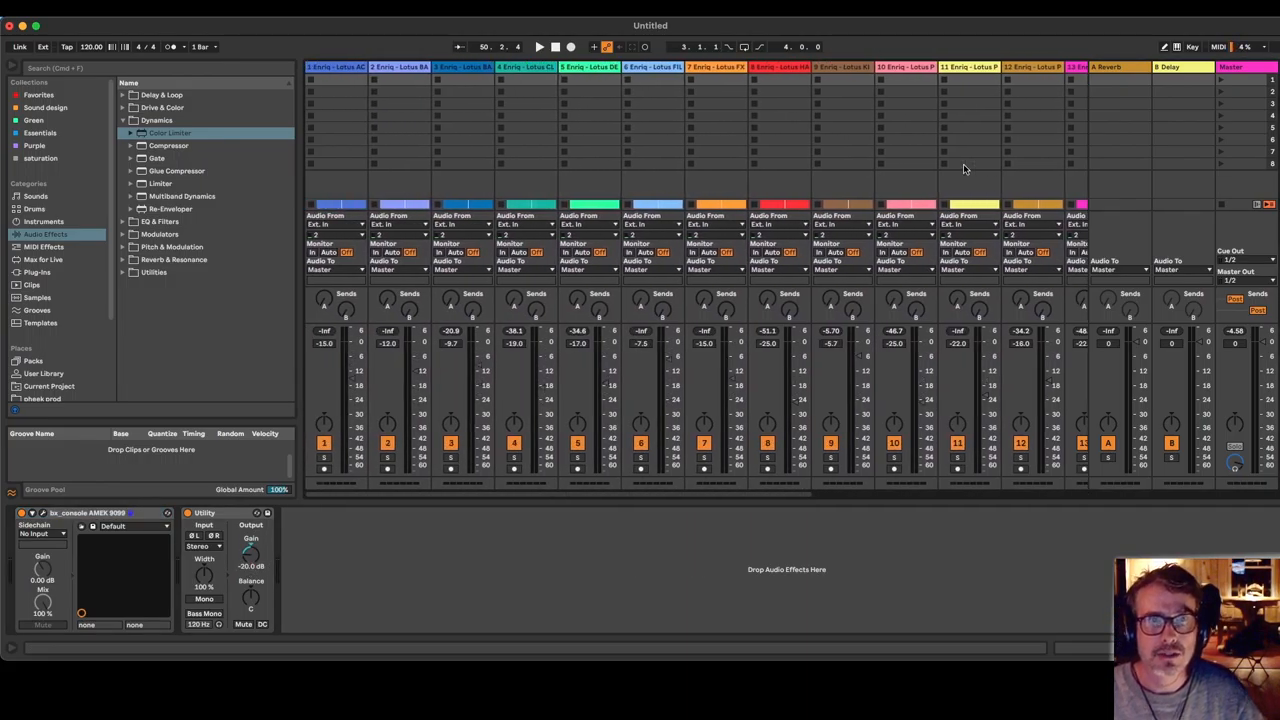
- Show the Master's Utility and Color Limiter chain, then switch to Arrangement view
left_click(546, 44)
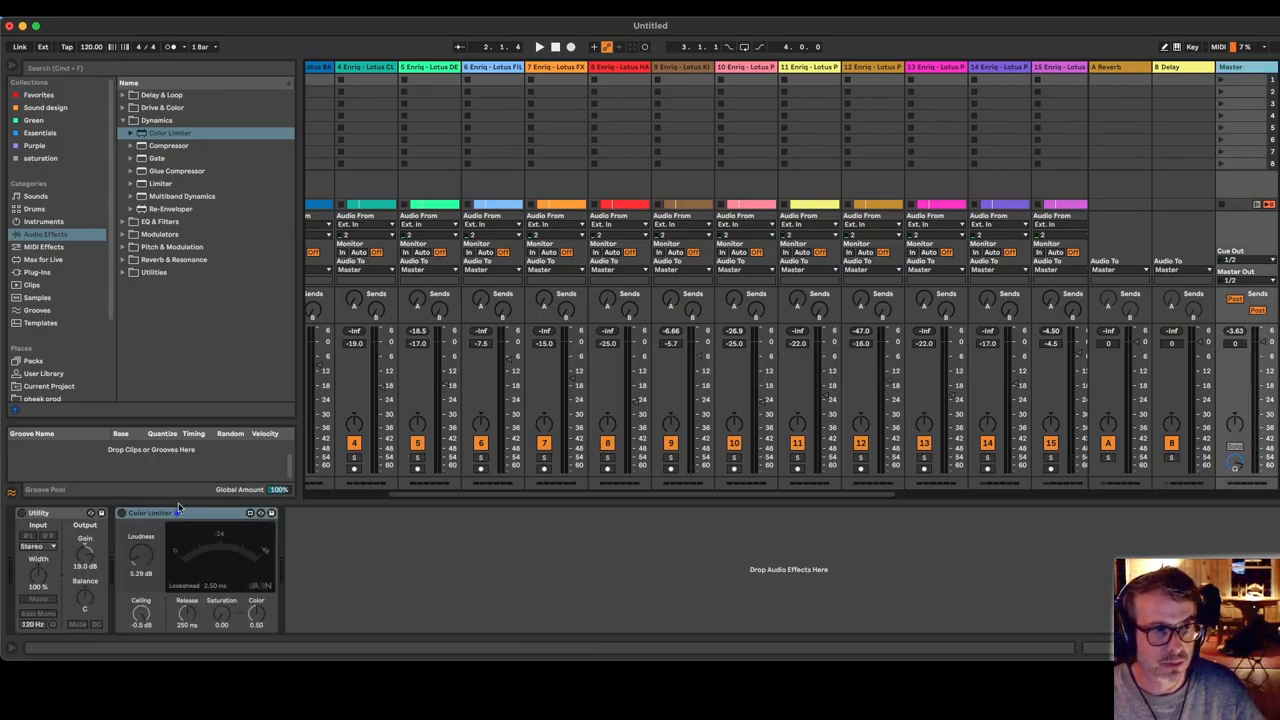
mouse_move(1053, 464)
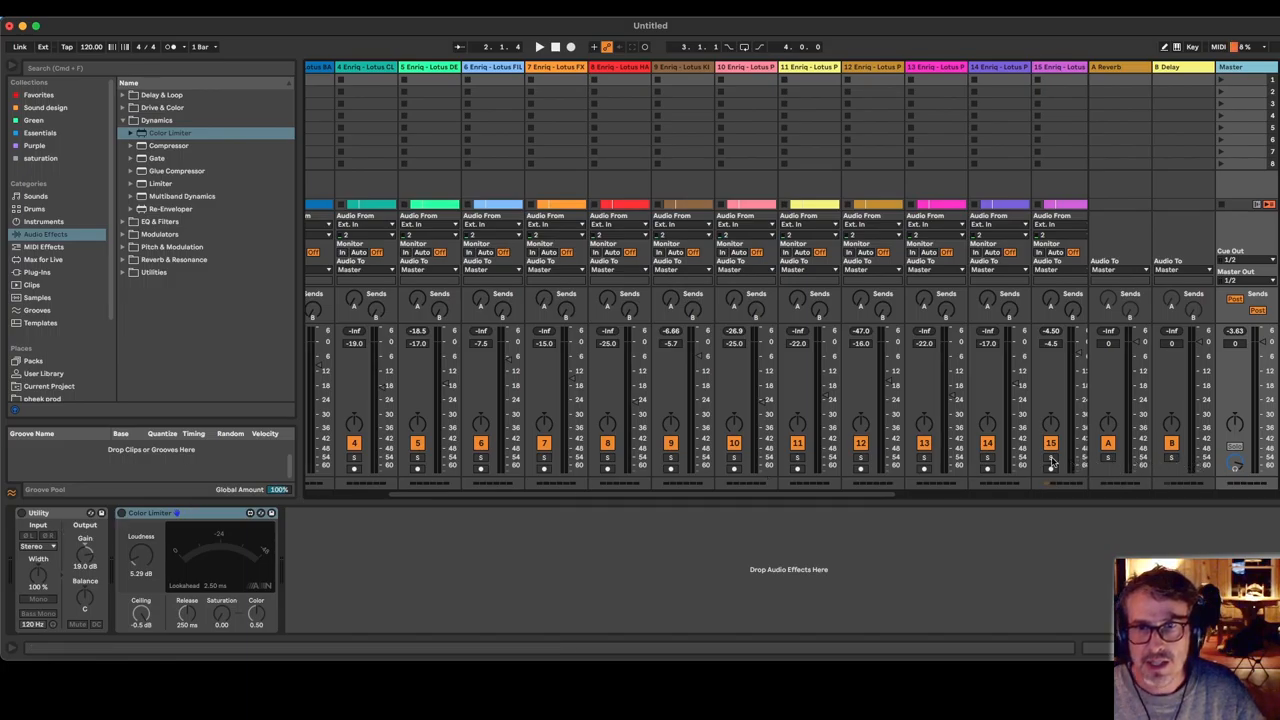
scroll("right", 3)
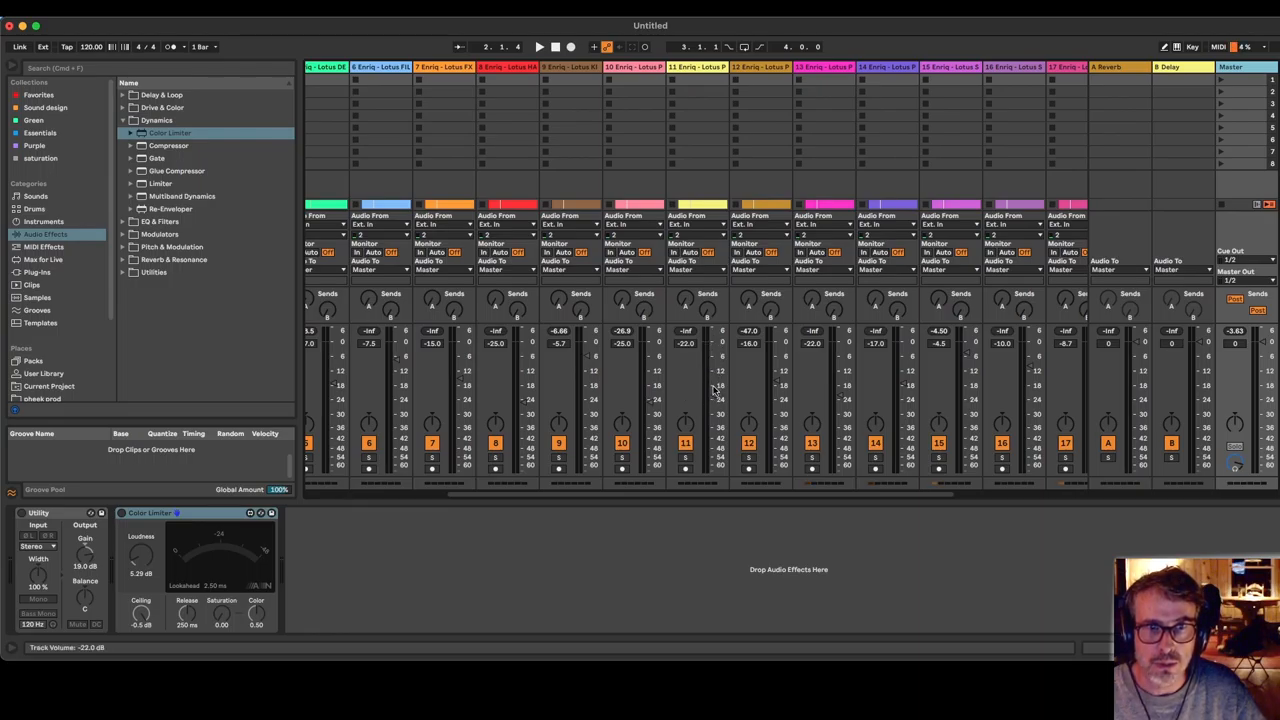
key("tab")
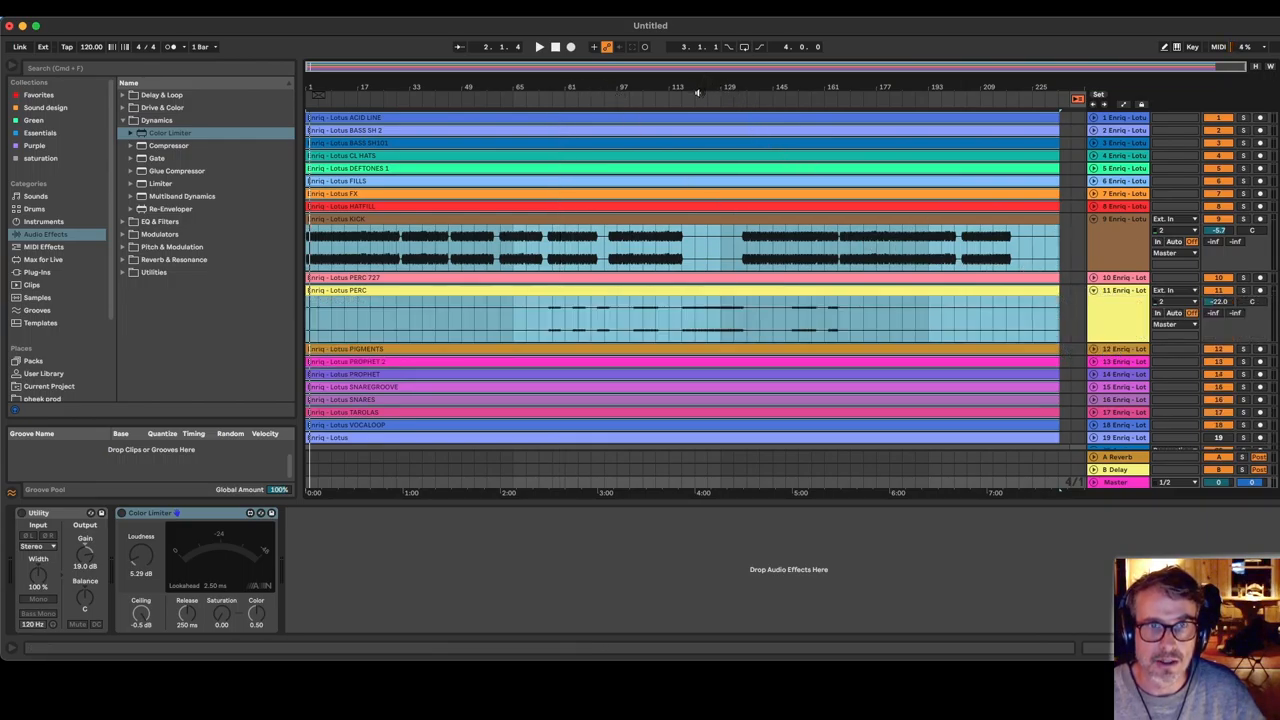
- Jump playback to later in the song
left_click(541, 46)
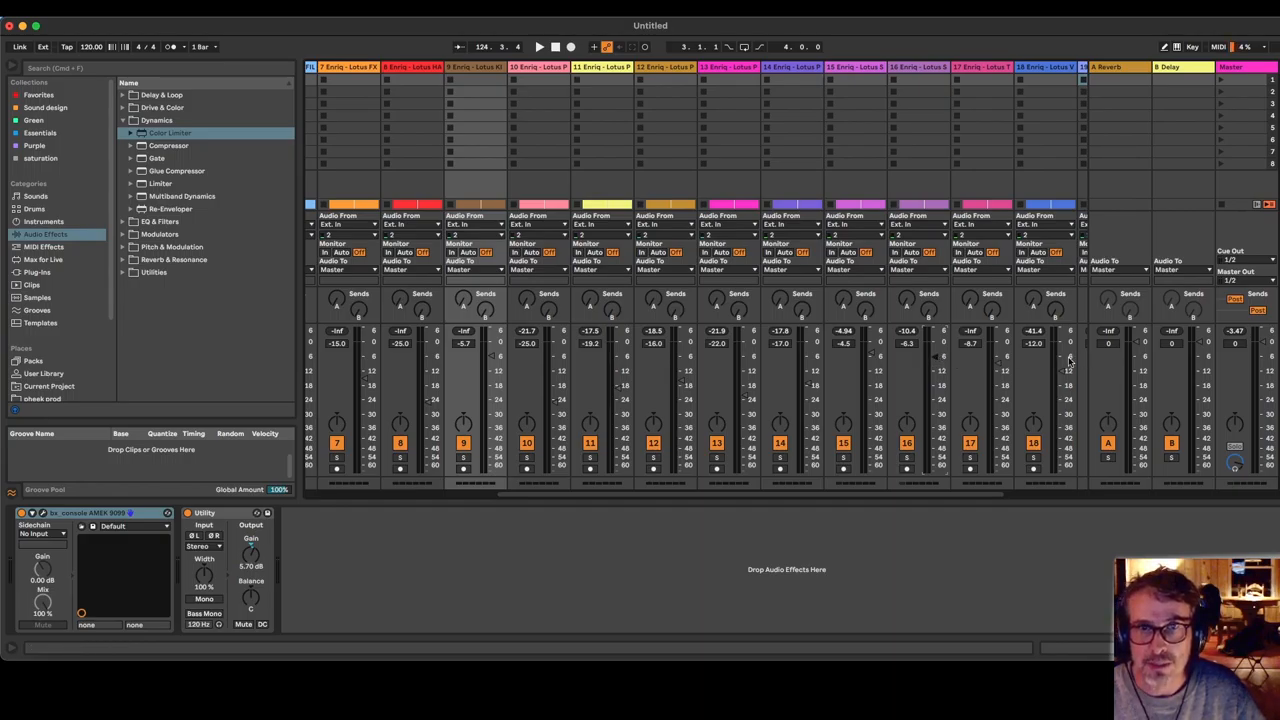
- Switch between Session and Arrangement views
key("tab")
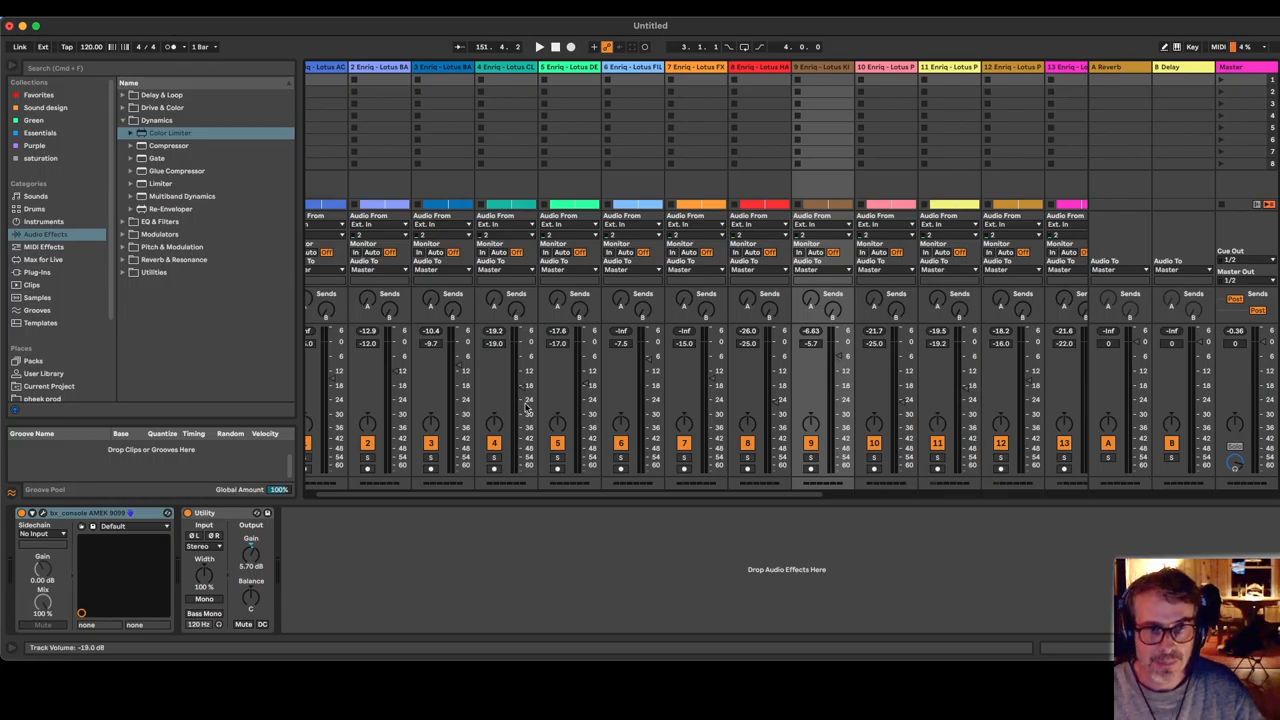
mouse_move(638, 390)
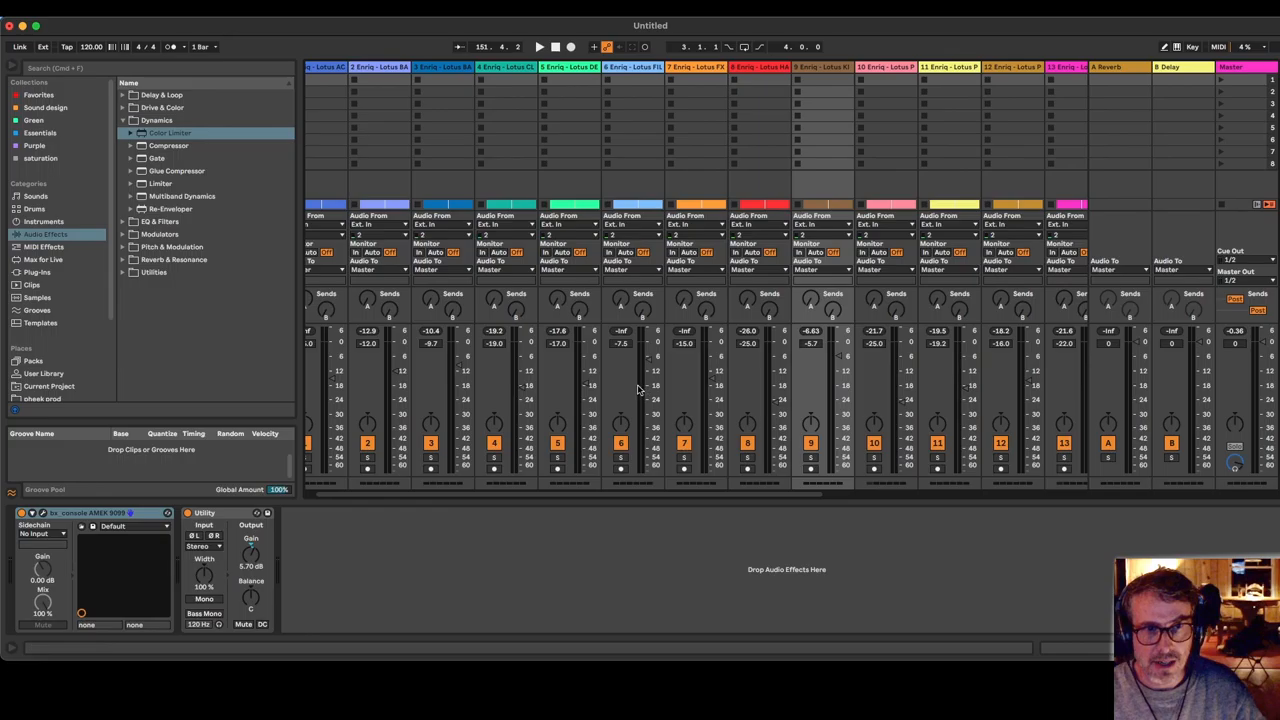
mouse_move(560, 413)
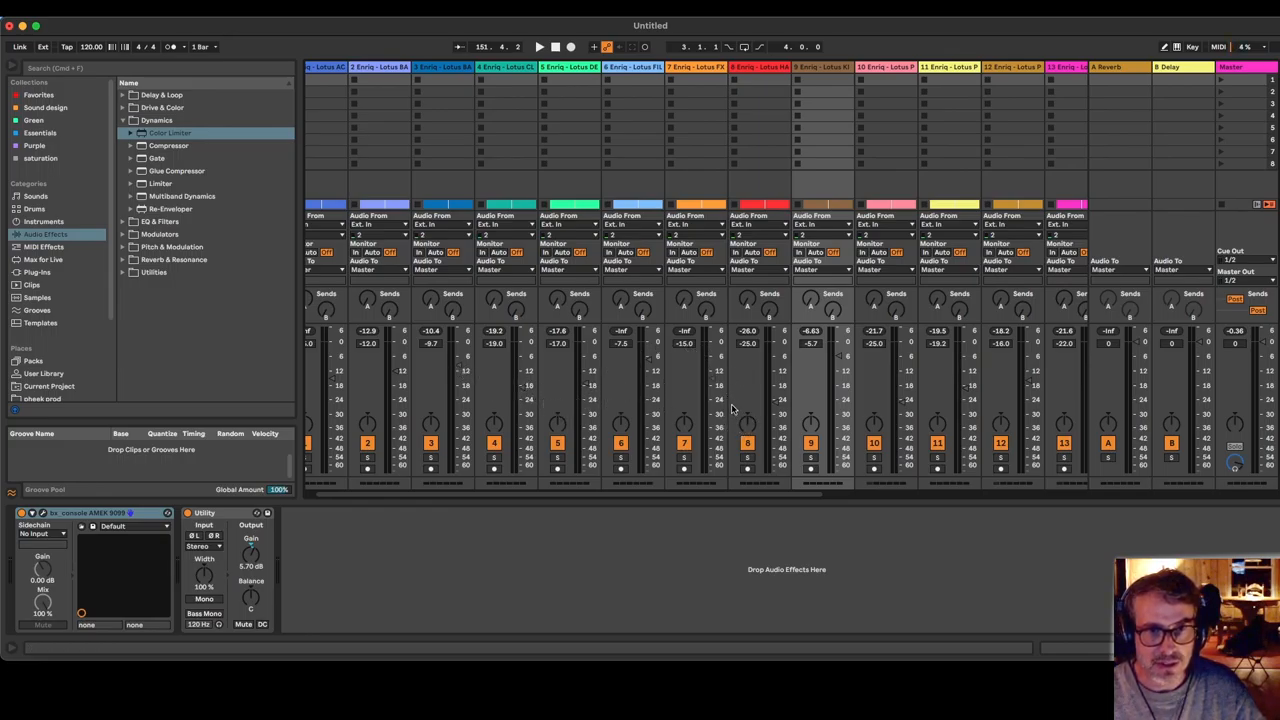
mouse_move(798, 402)
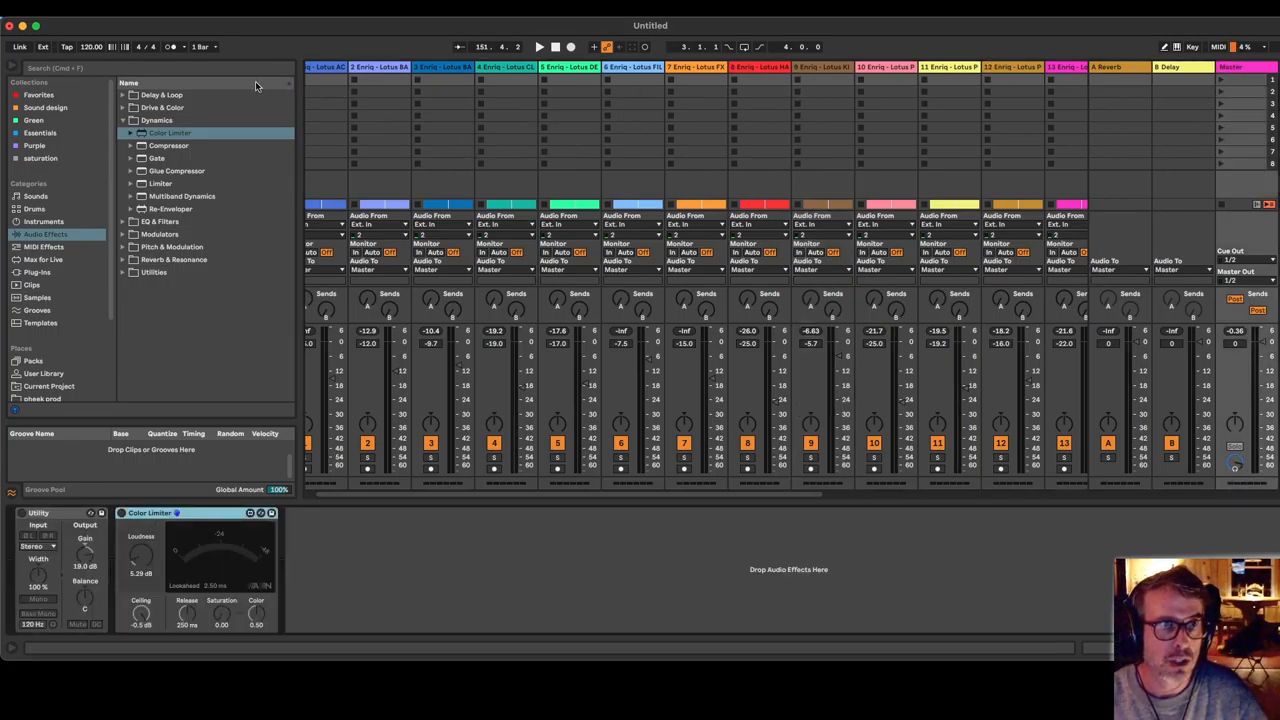
- Search the browser for 'met' to locate the TRS Metering plug-in
type("meter")
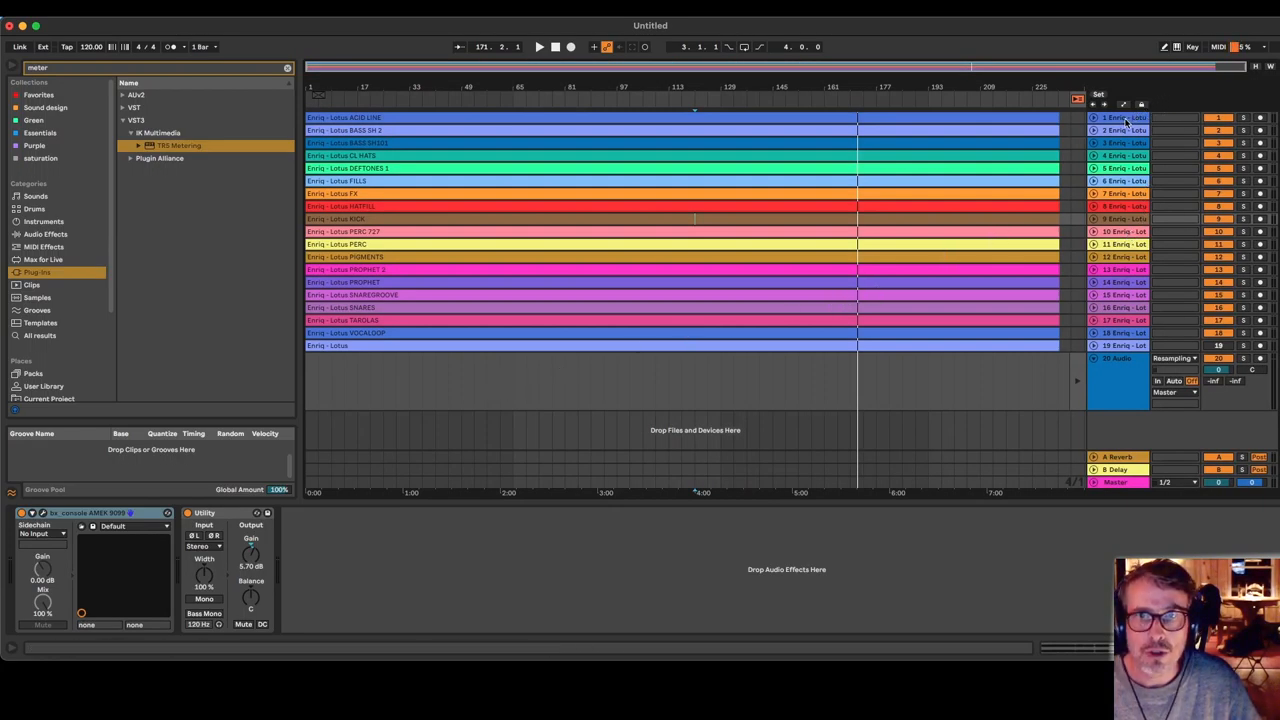
- Colour-code ACID LINE, CL HATS, DEFTONES 1, HATFILL, PERC 727 and PIGMENTS by sound type
right_click(1120, 117)
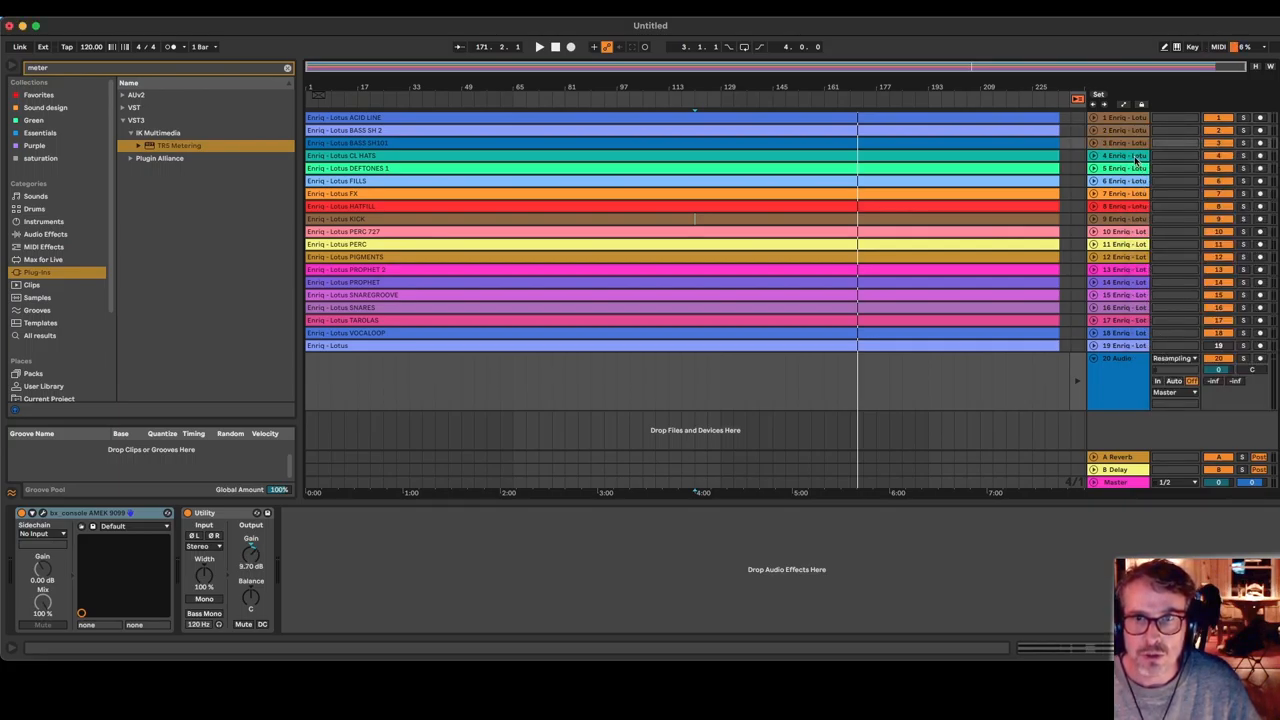
right_click(1128, 155)
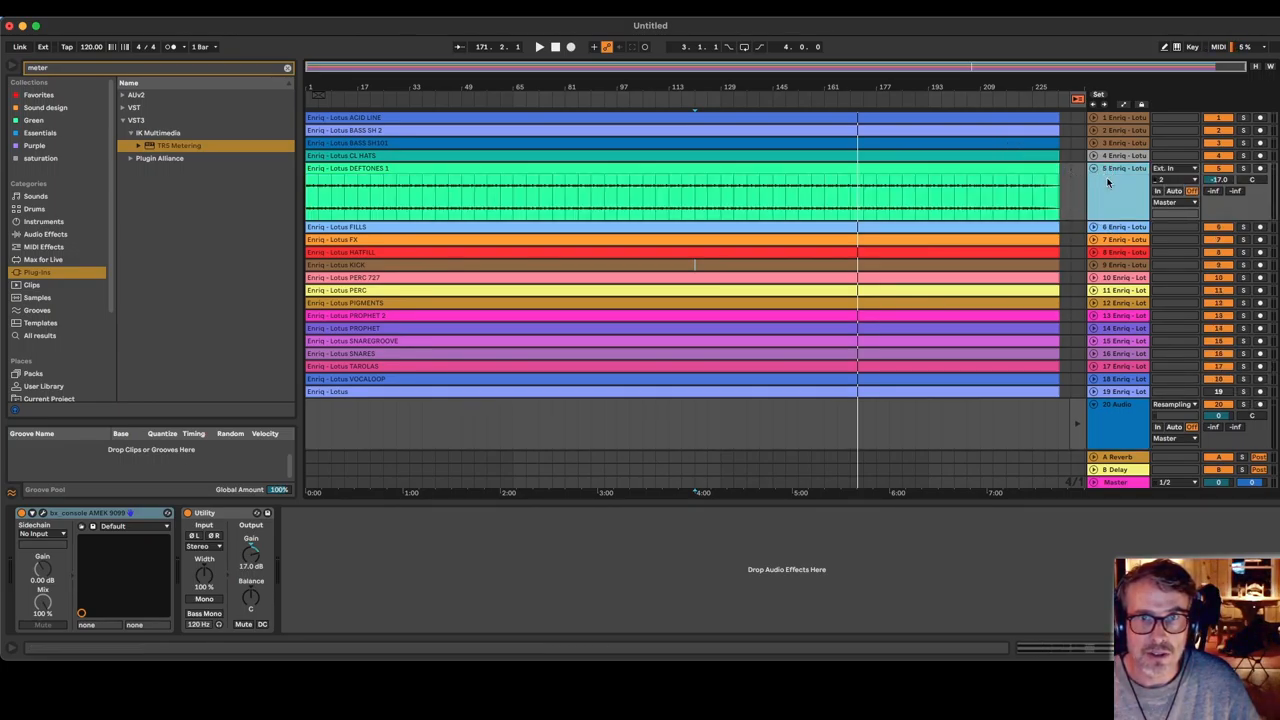
right_click(1120, 168)
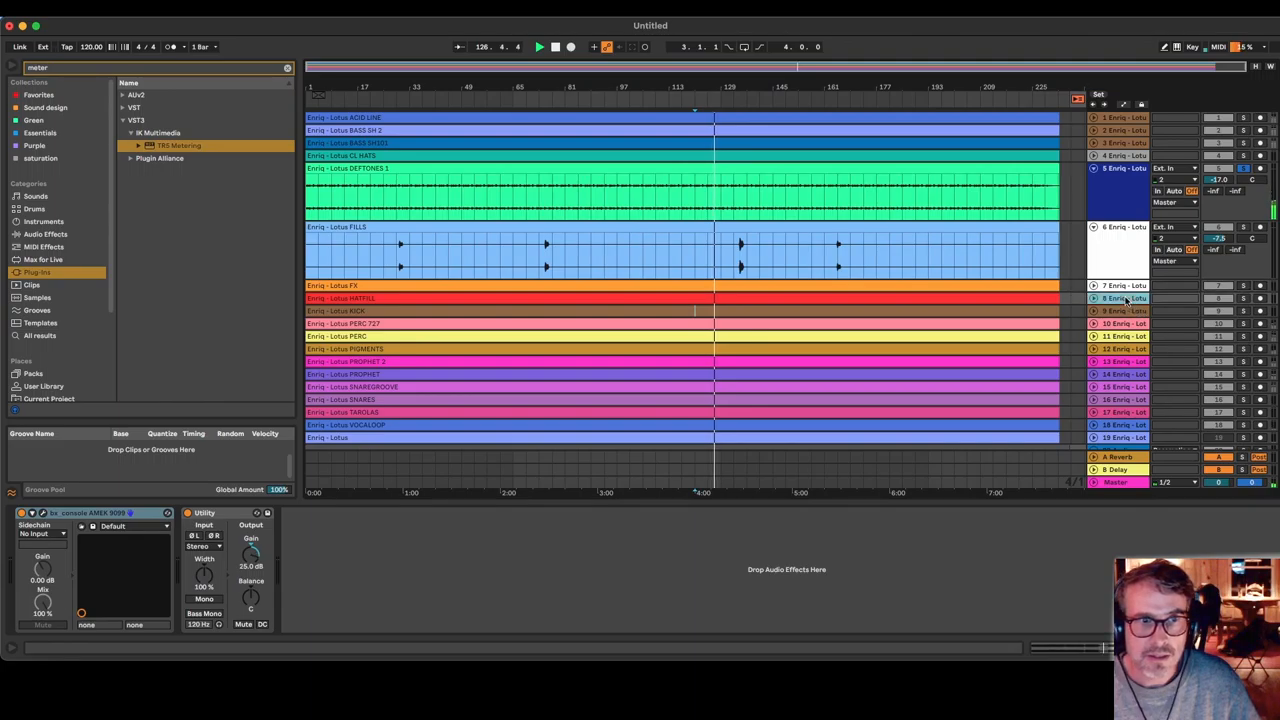
right_click(1120, 298)
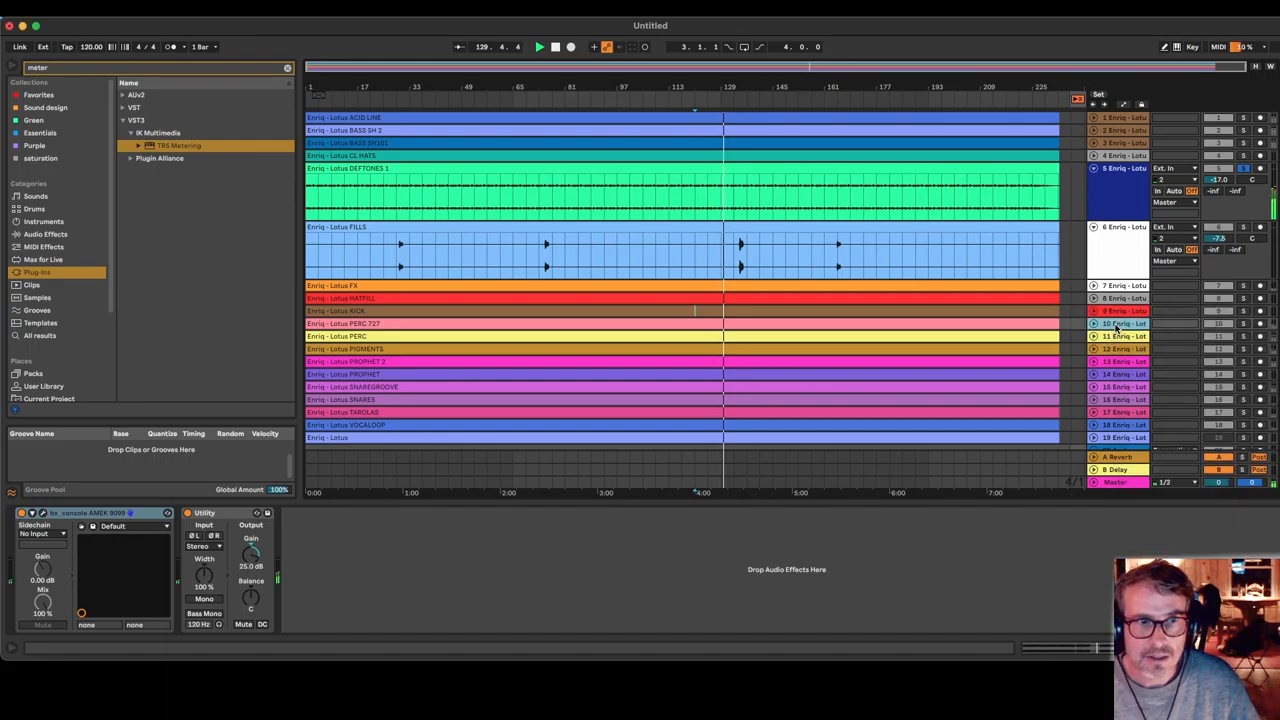
right_click(1123, 323)
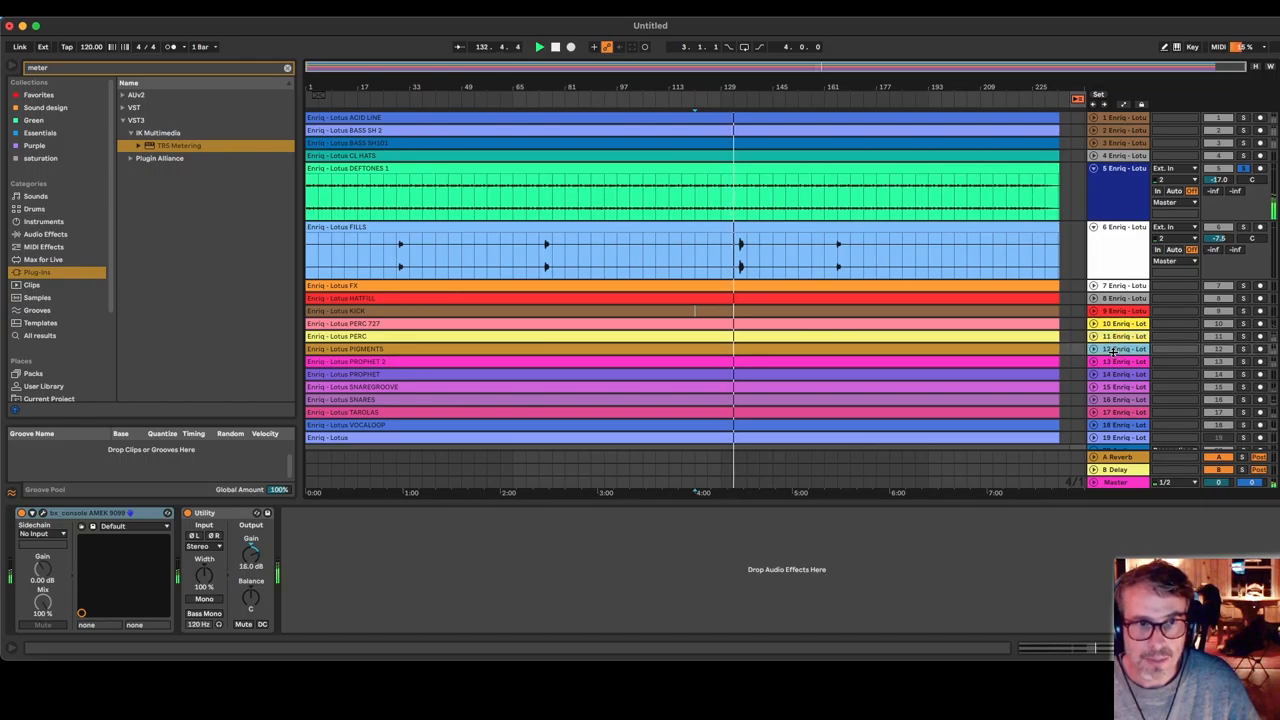
right_click(1120, 373)
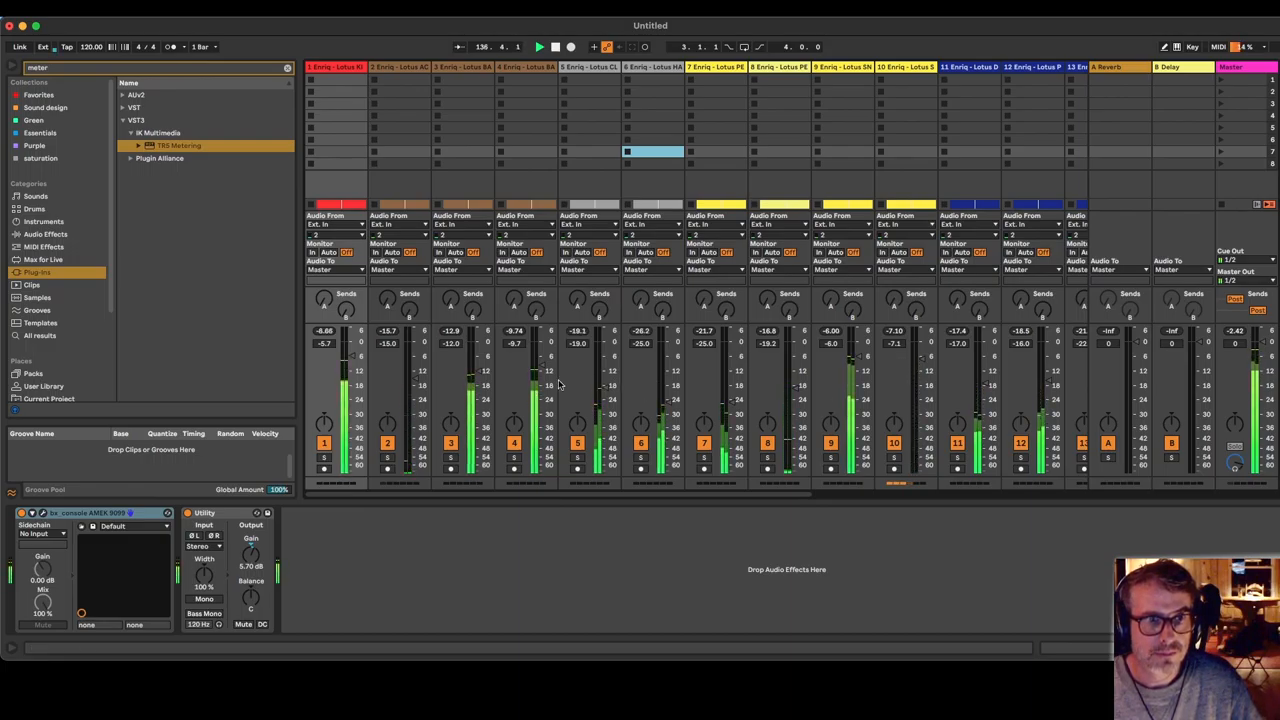
- Pull the selected stem faders down together, e.g. track 1 to -8.4 dB
left_click_drag(358, 360, 358, 355)
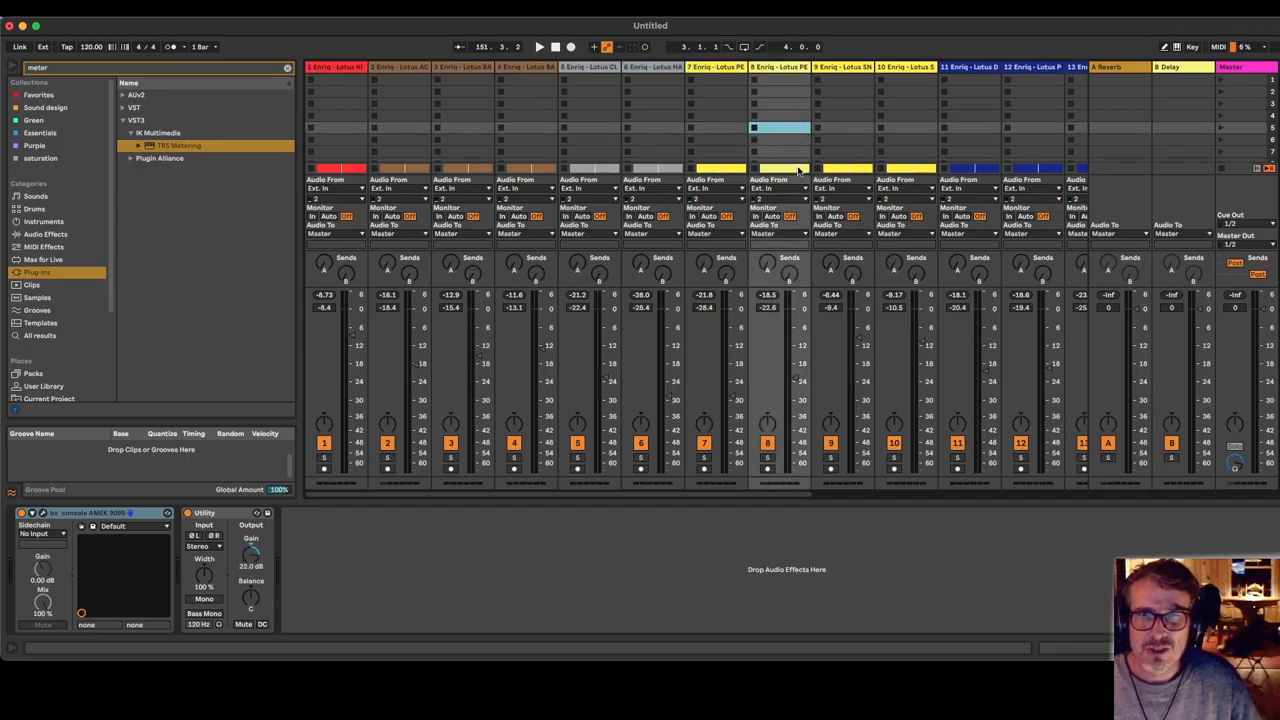
- Set Master Utility to 0 dB and review Color Limiter and TRS Metering in Arrangement view
key("tab")
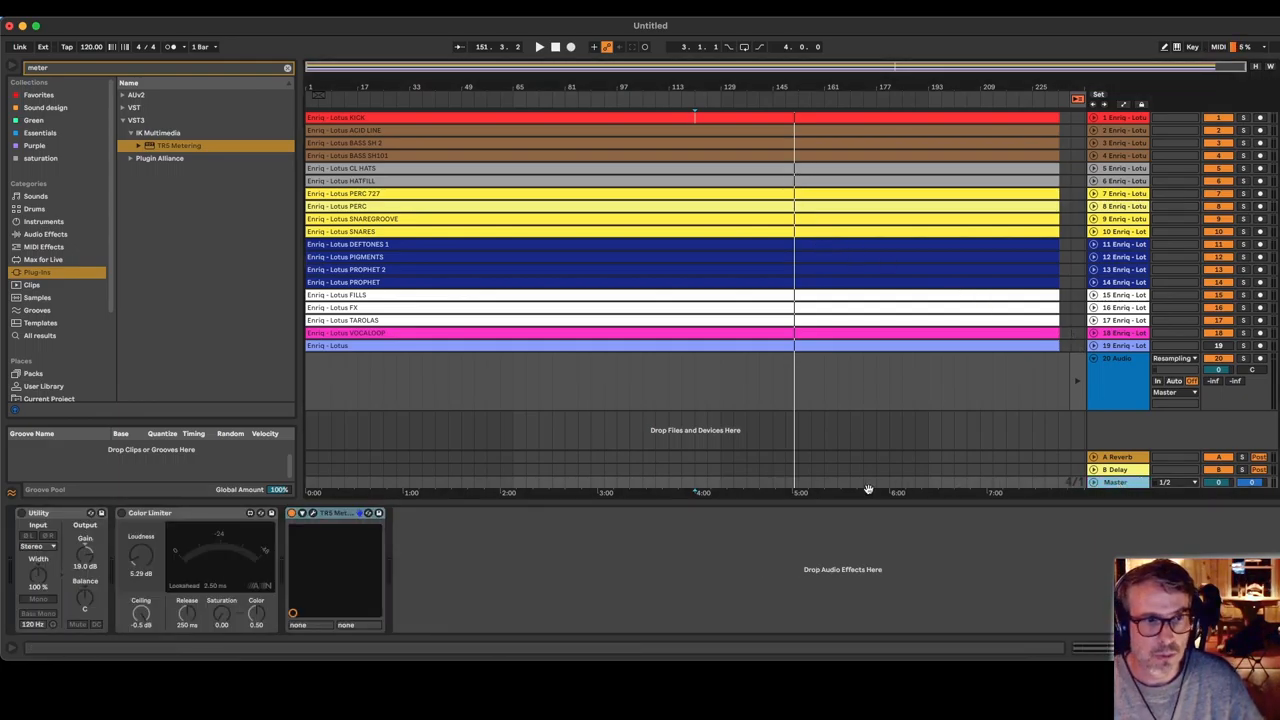
left_click(150, 513)
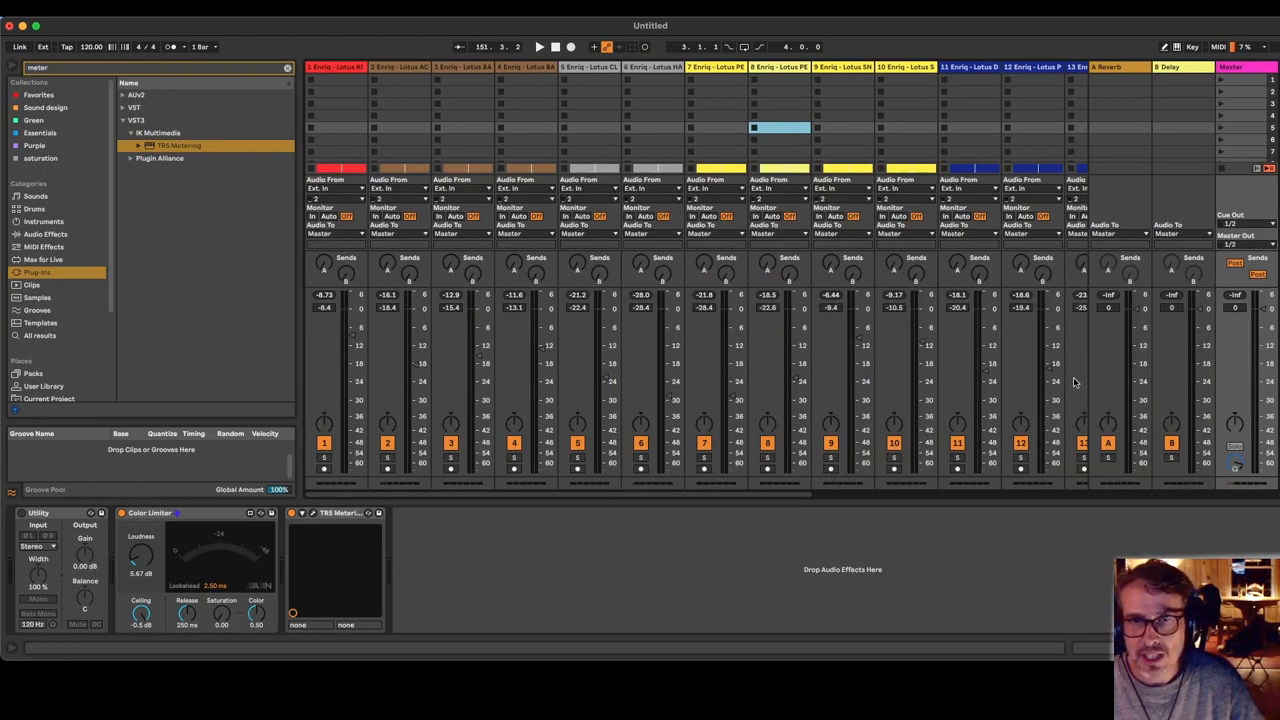
mouse_move(852, 216)
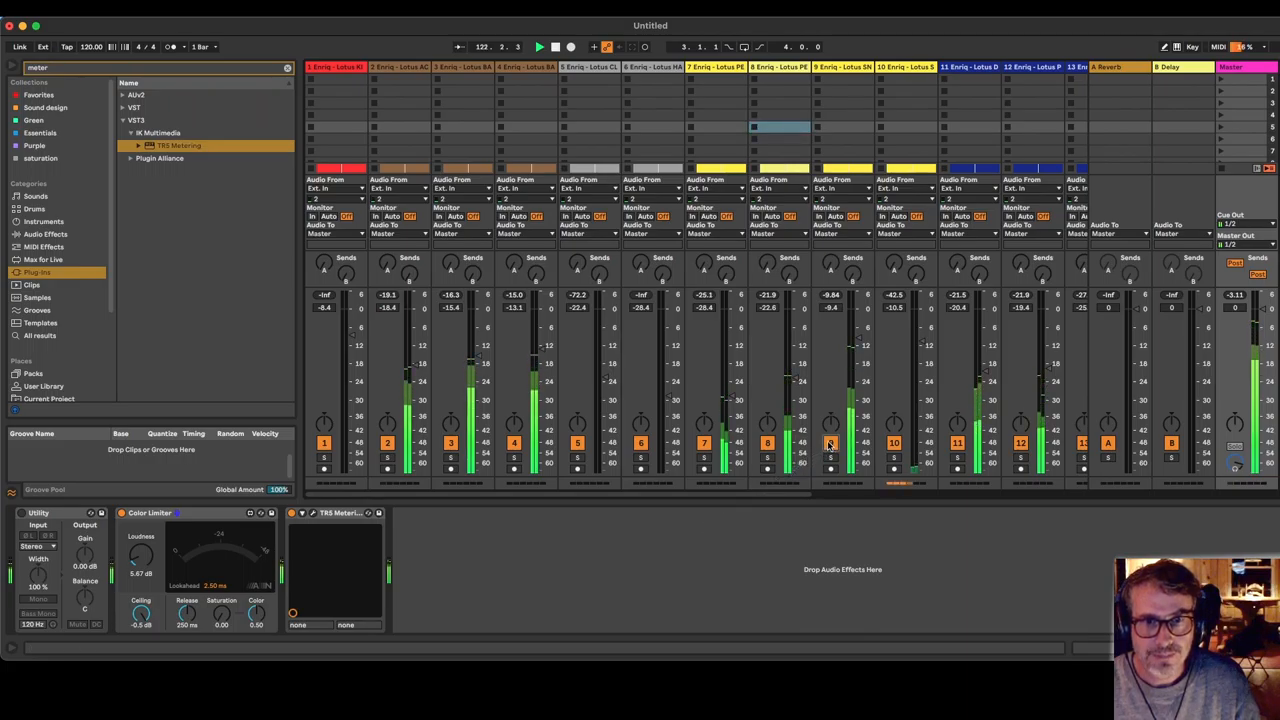
key("tab")
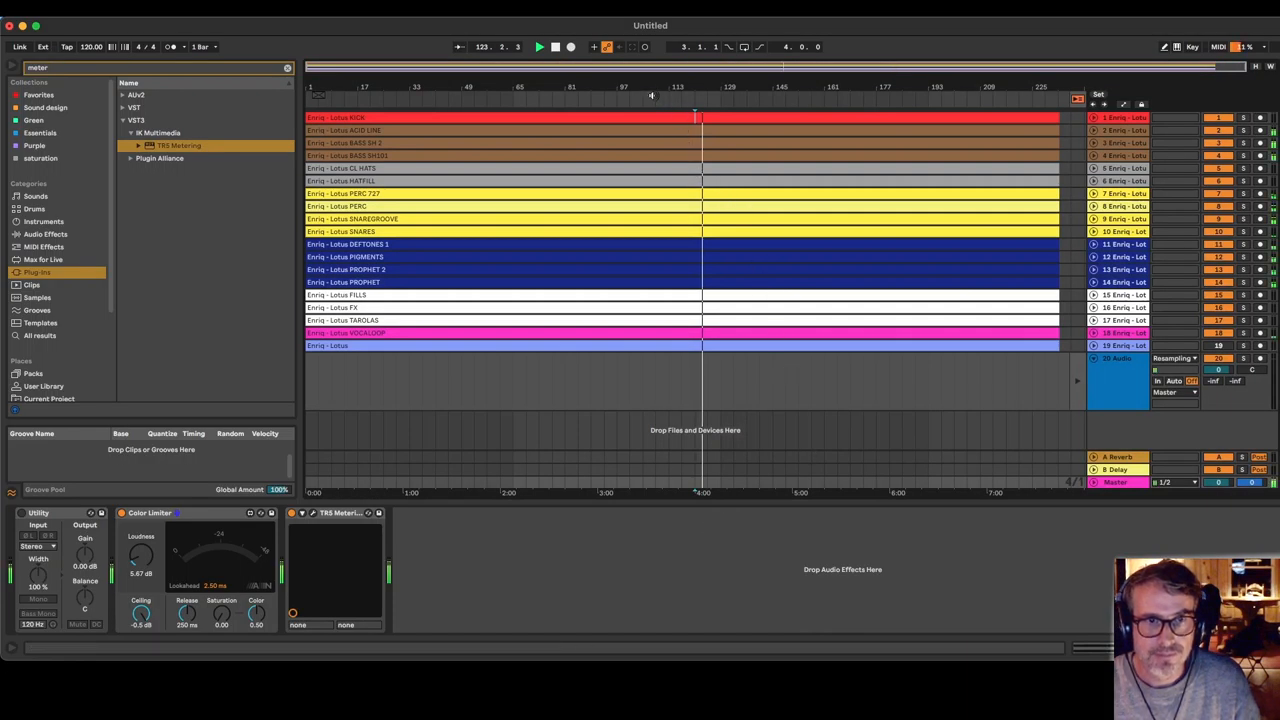